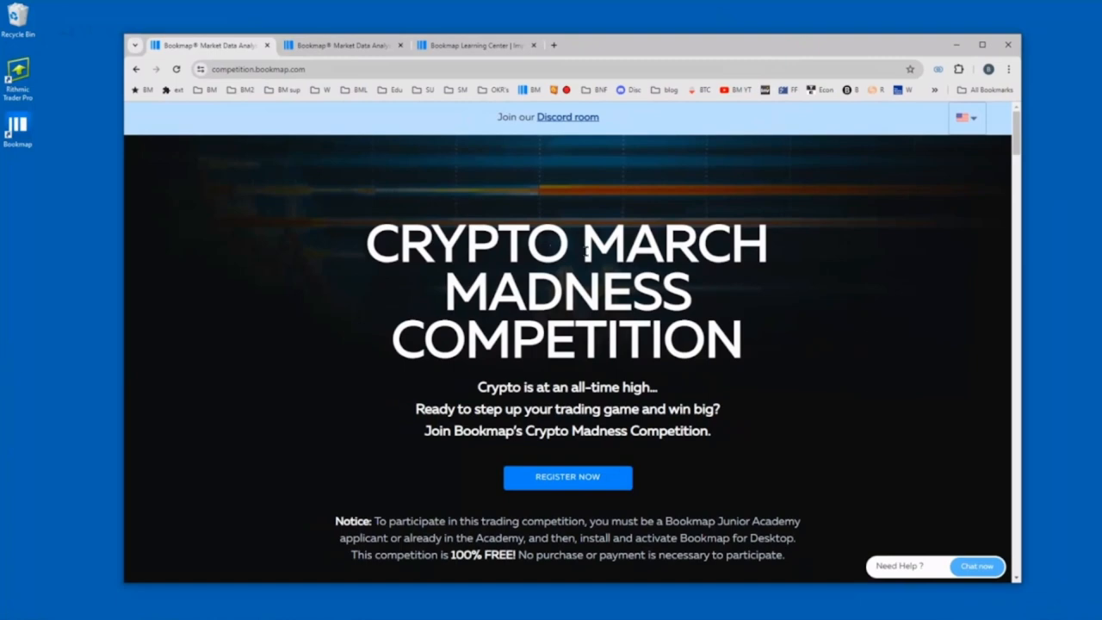
mouse_move(702, 295)
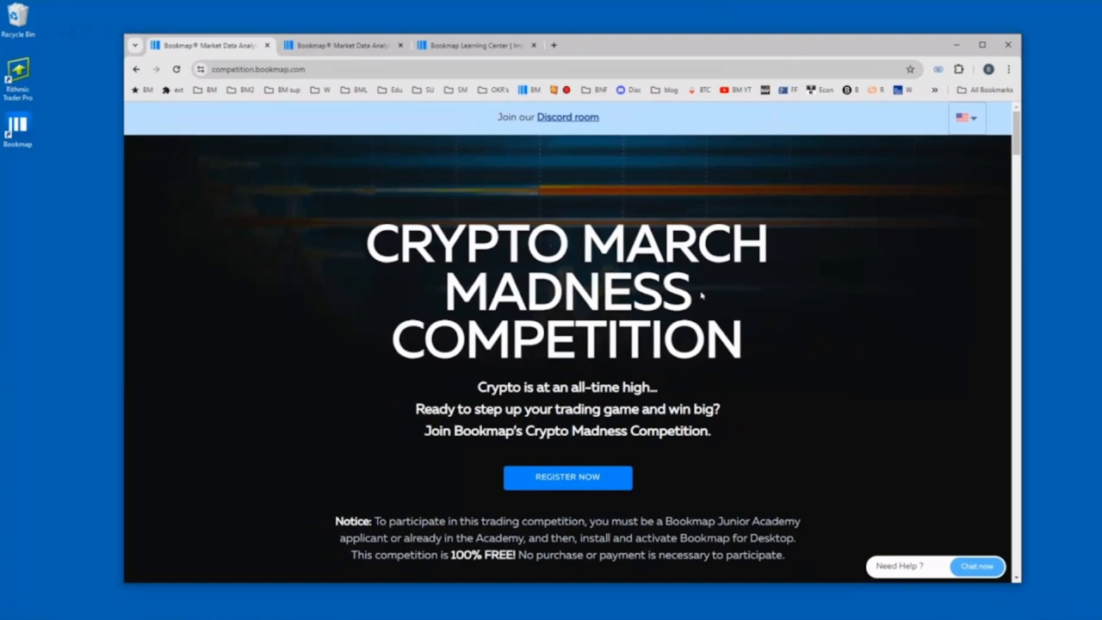
mouse_move(250, 80)
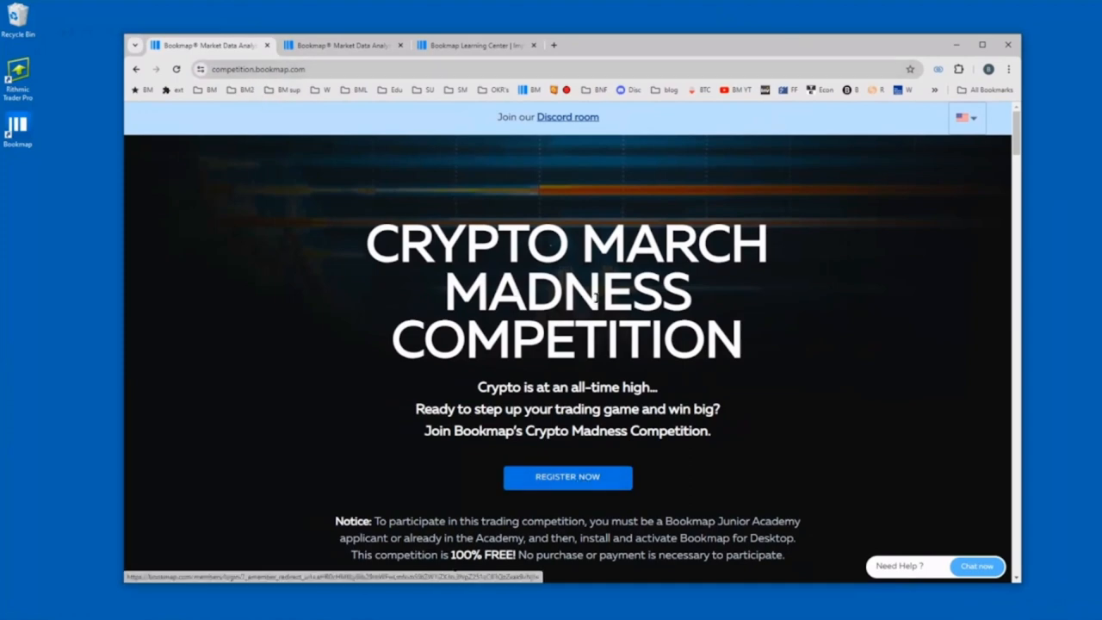
- Browse the Bookmap Academy page and go to the APPLY HERE application form via the MORE menu
scroll("down", 3)
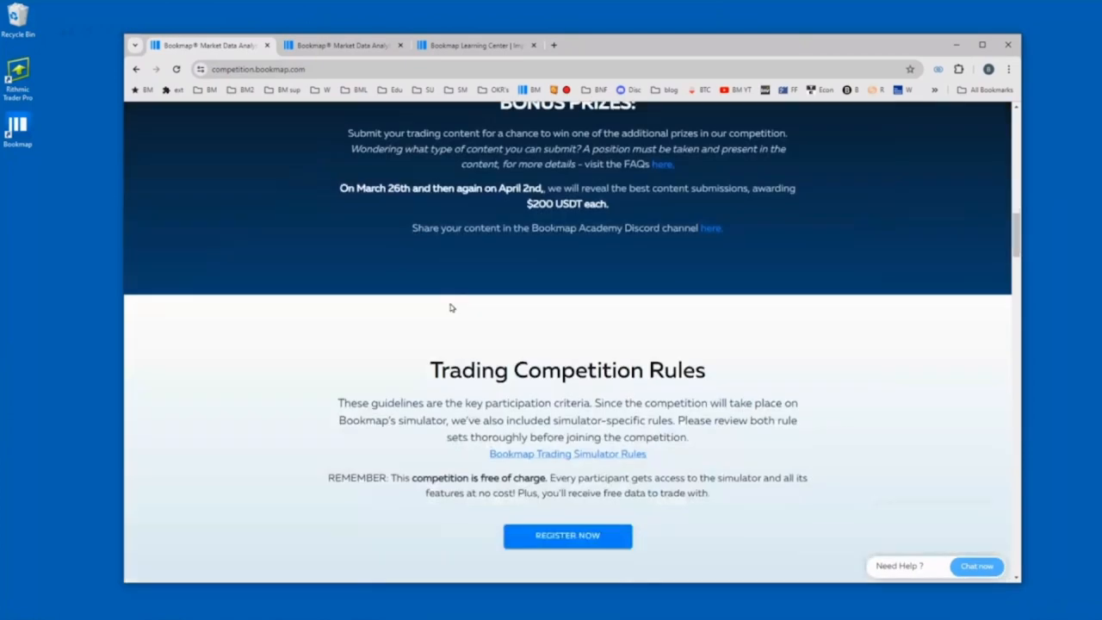
scroll("down", 3)
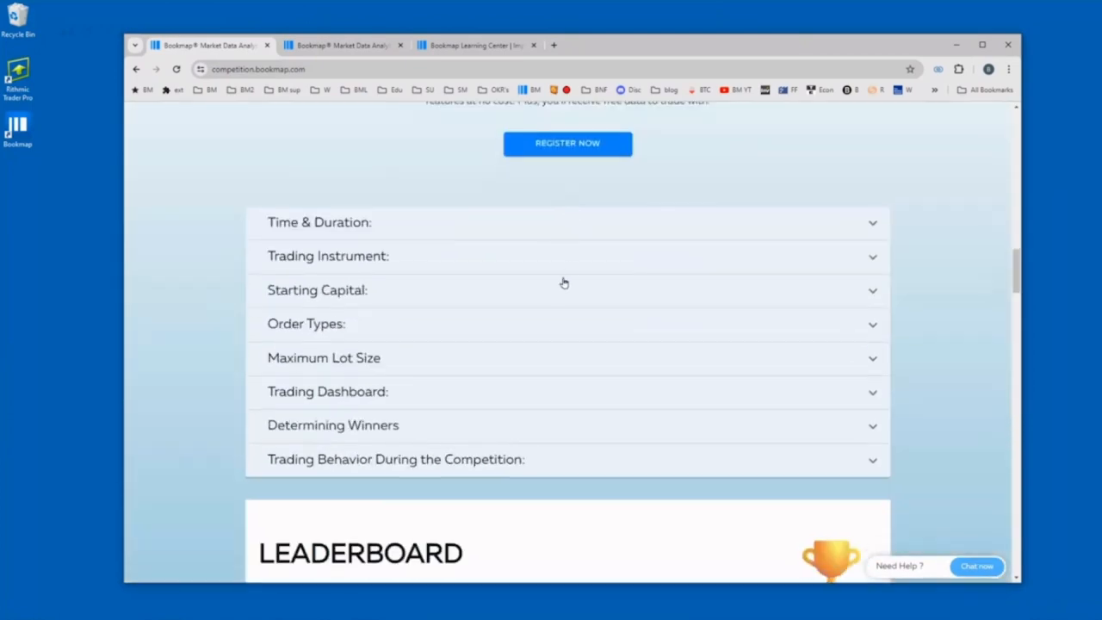
scroll("down", 3)
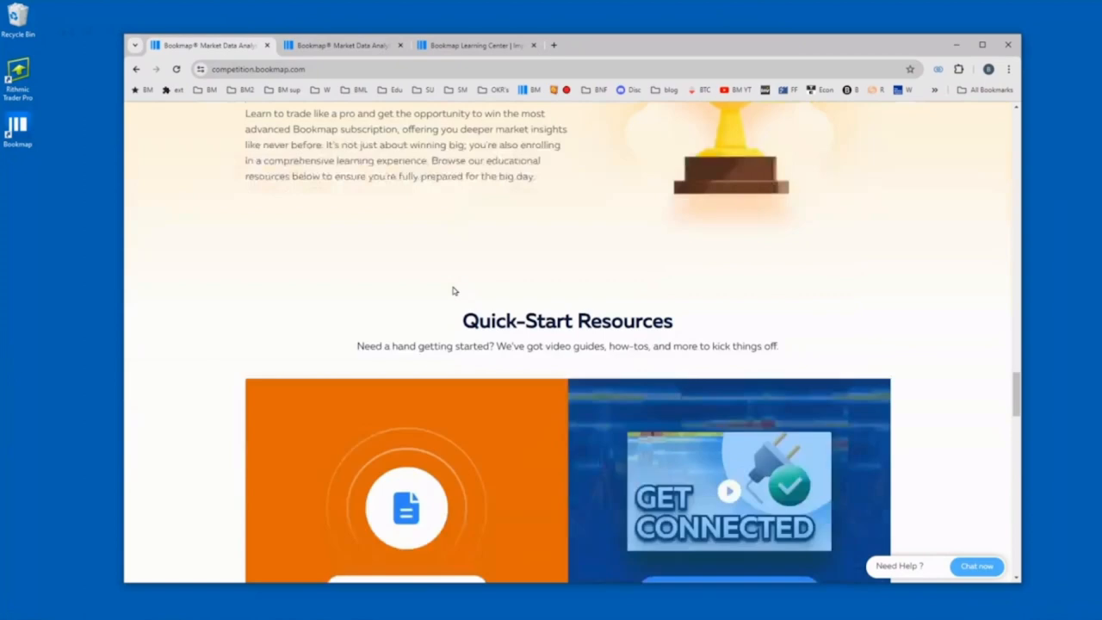
scroll("down", 3)
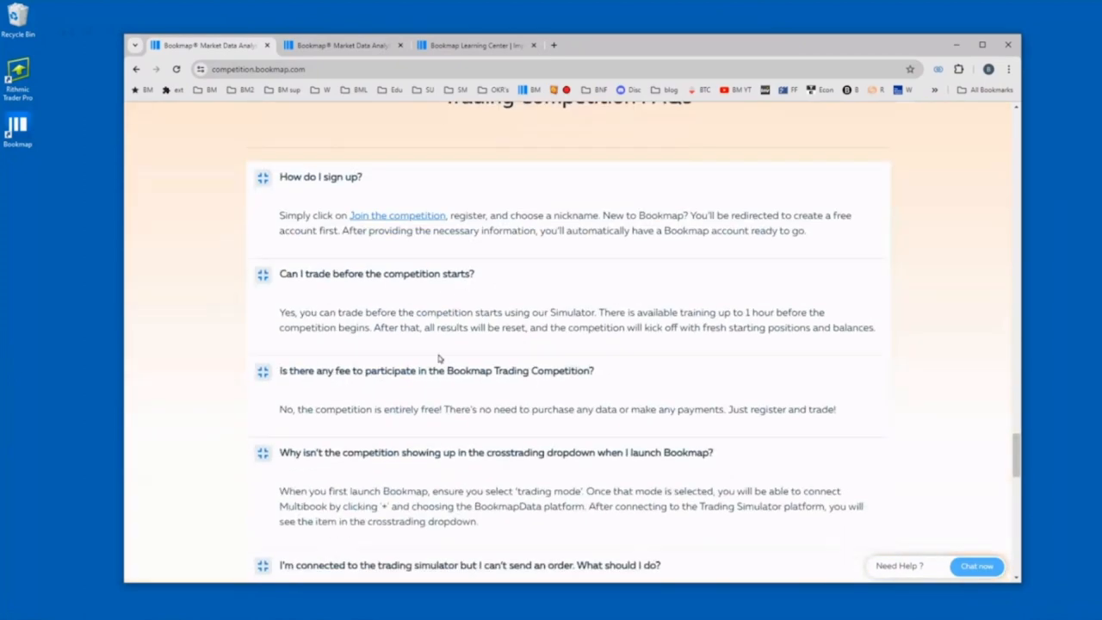
scroll("up", 3)
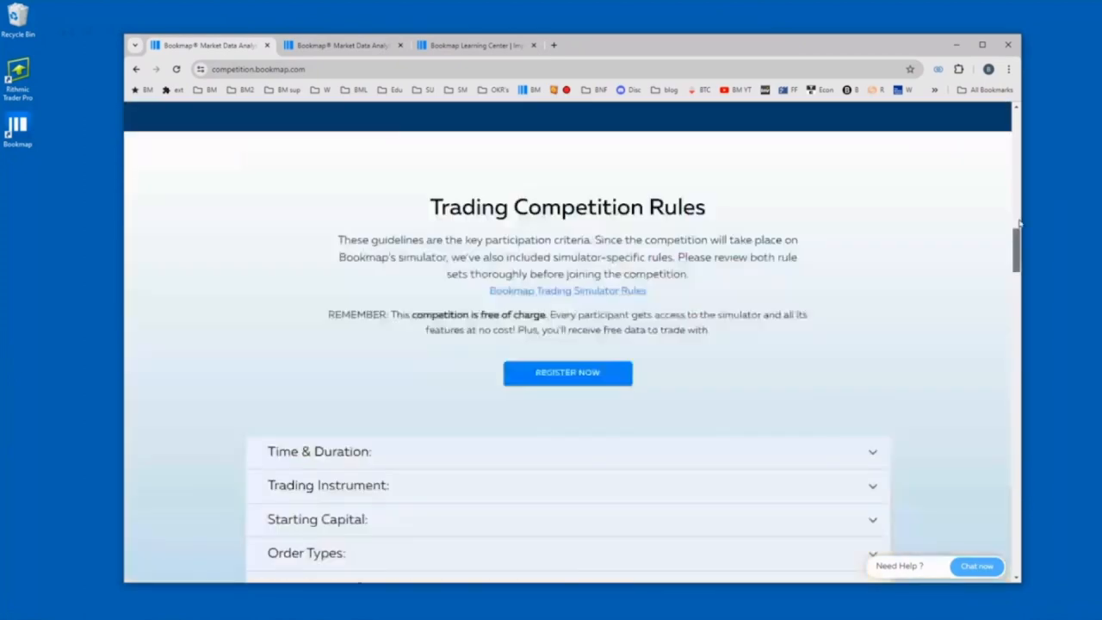
scroll("up", 3)
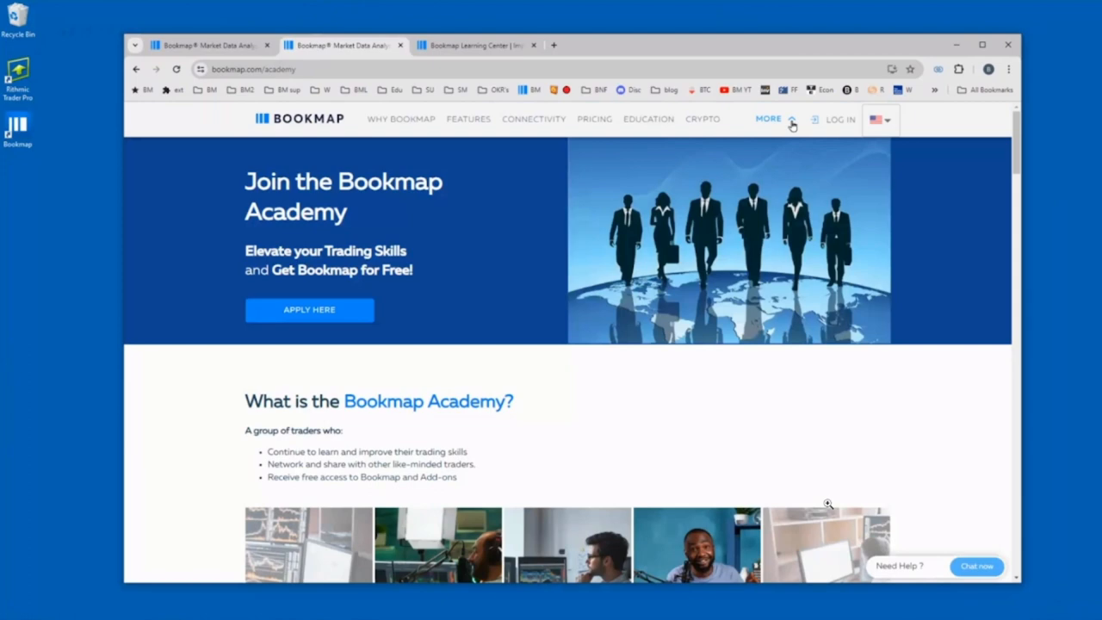
left_click(768, 119)
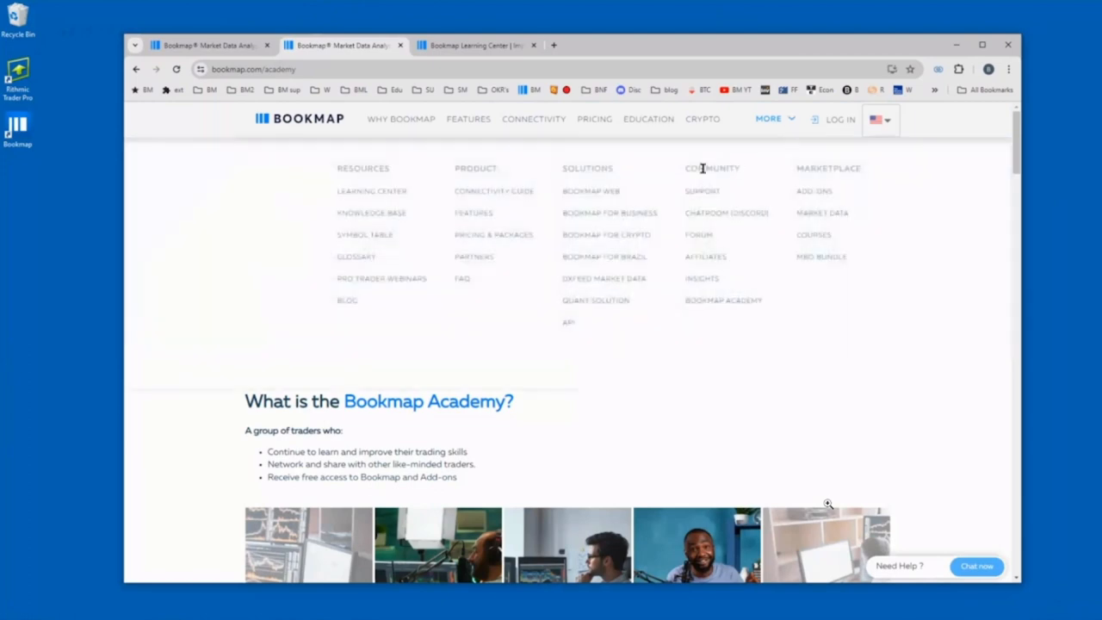
mouse_move(709, 301)
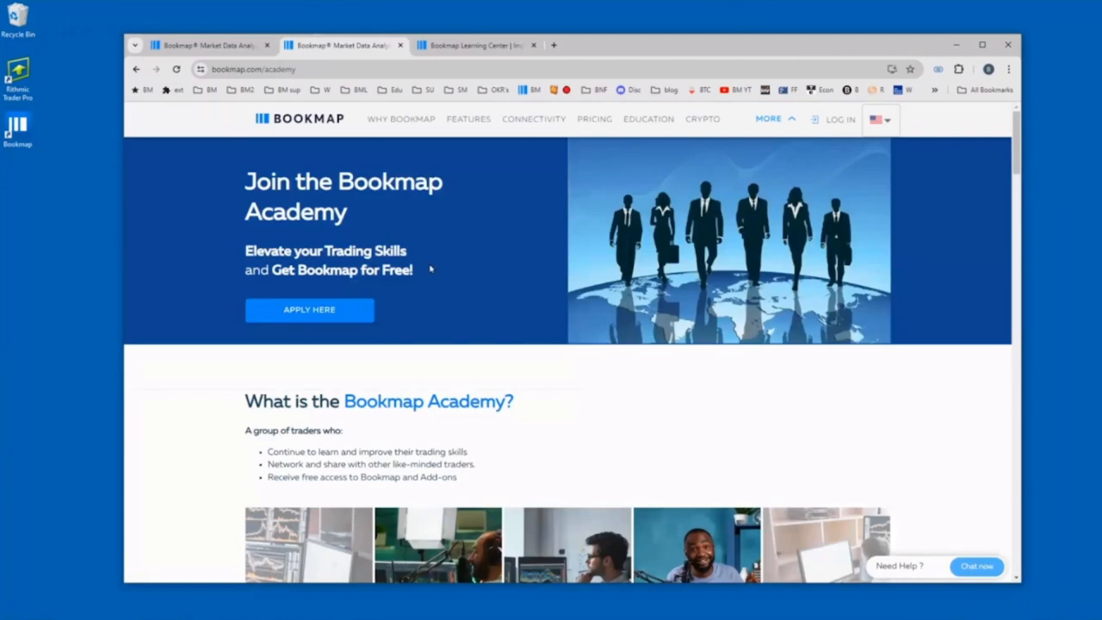
mouse_move(309, 310)
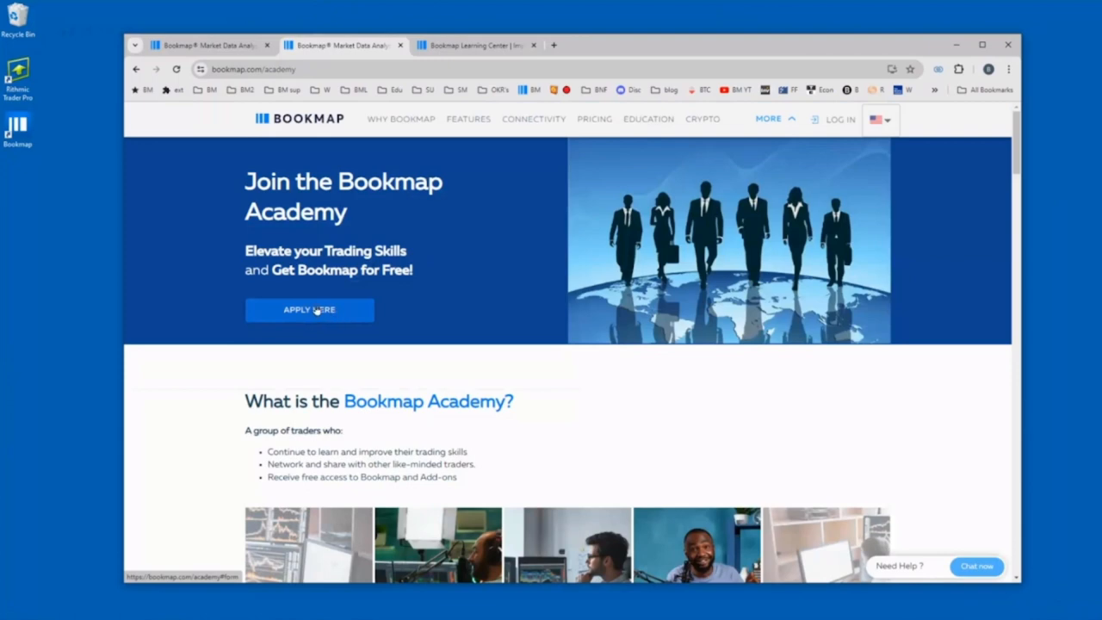
left_click(309, 309)
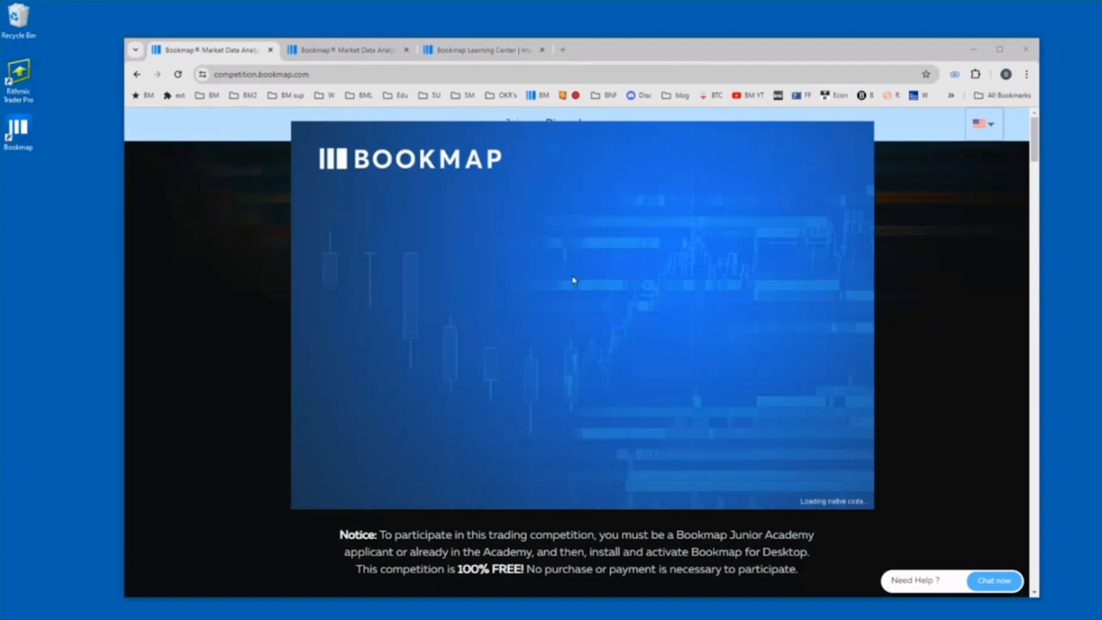
mouse_move(568, 263)
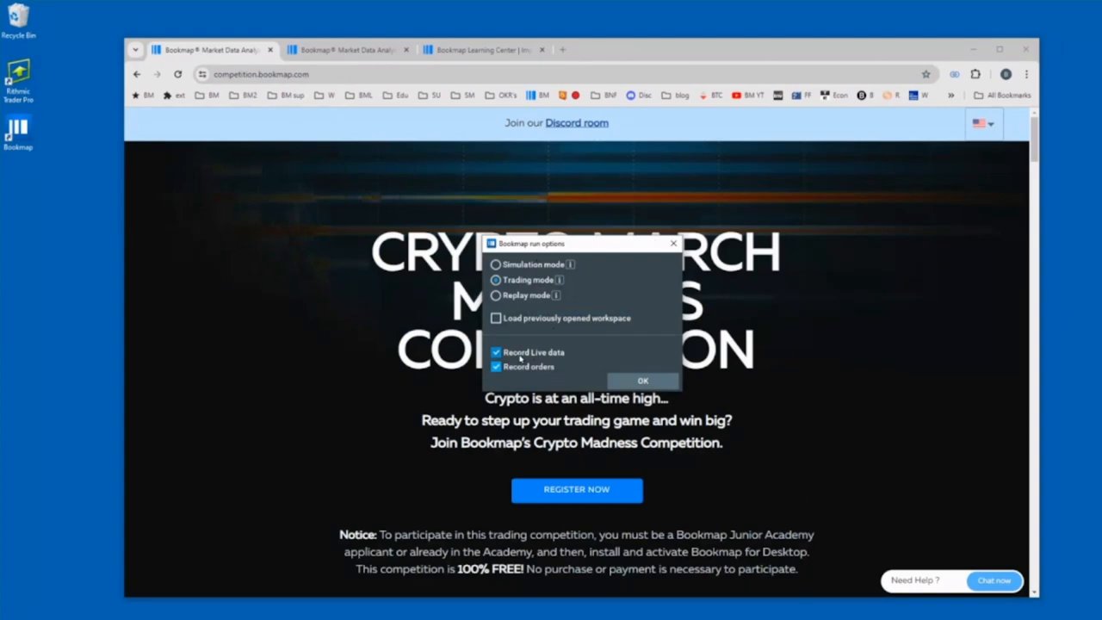
mouse_move(528, 366)
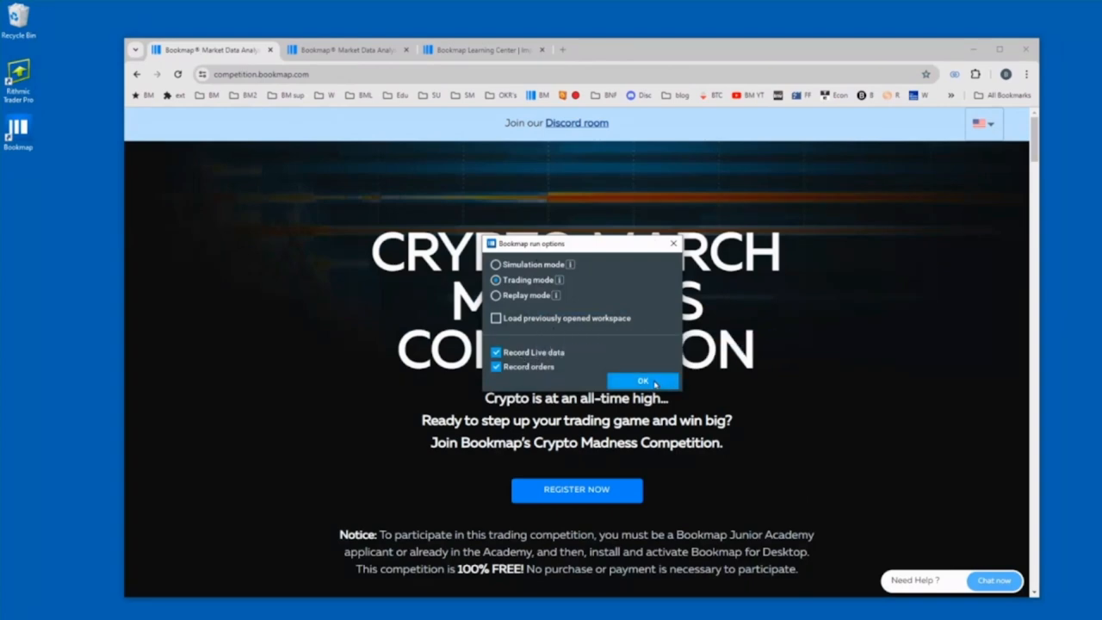
- Start Bookmap in Trading mode with Record Live data and Record orders enabled
left_click(643, 381)
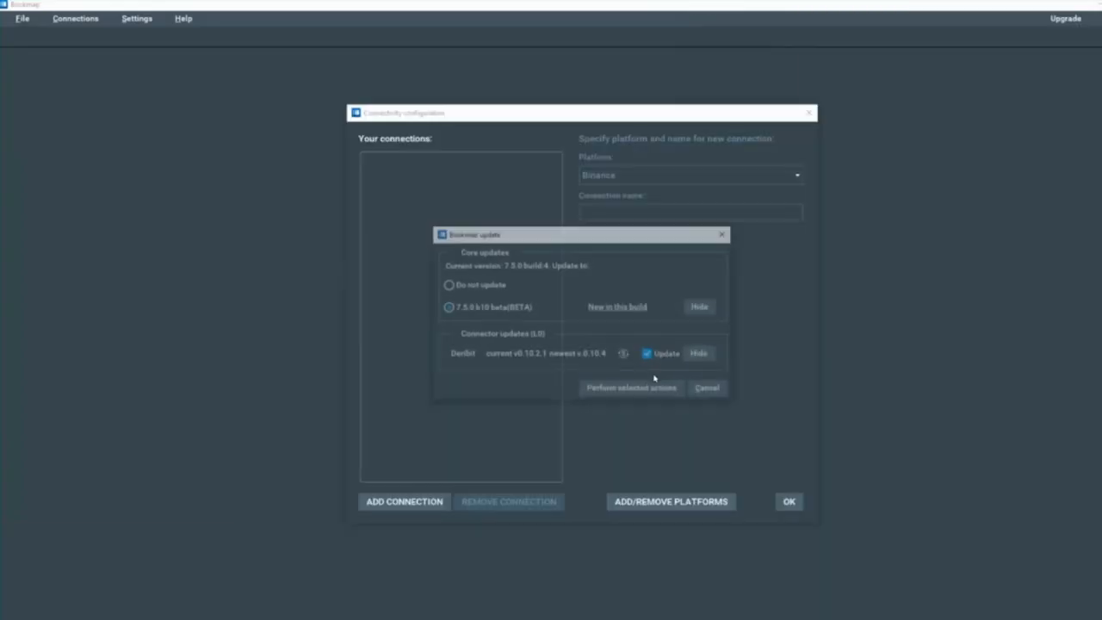
- Dismiss the update prompt and reopen Connectivity configuration via Connections > Configure
left_click(706, 388)
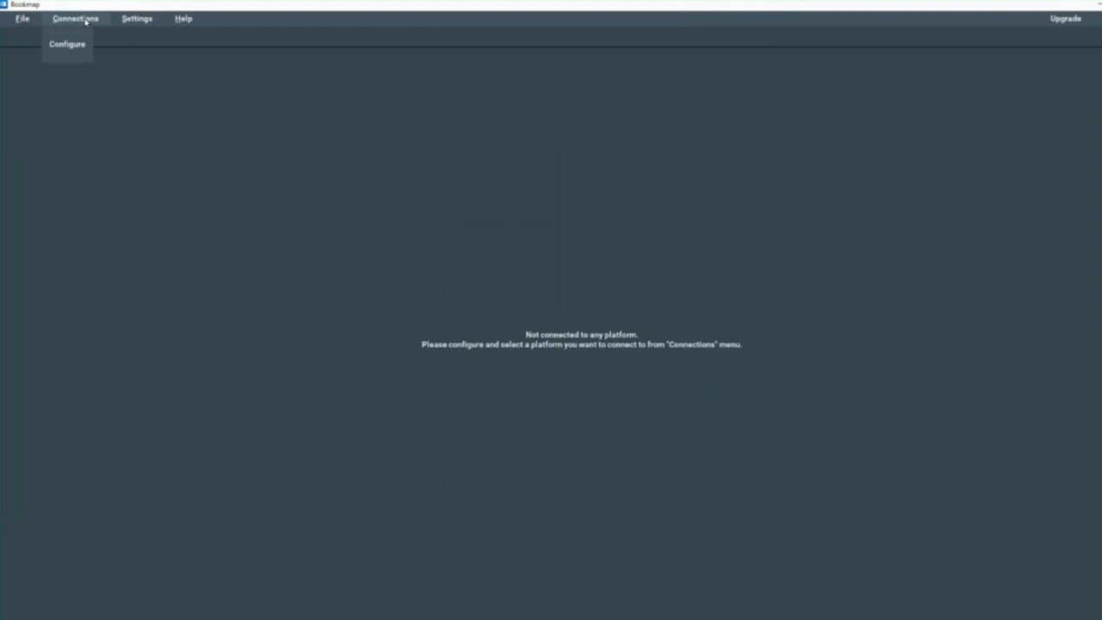
left_click(67, 44)
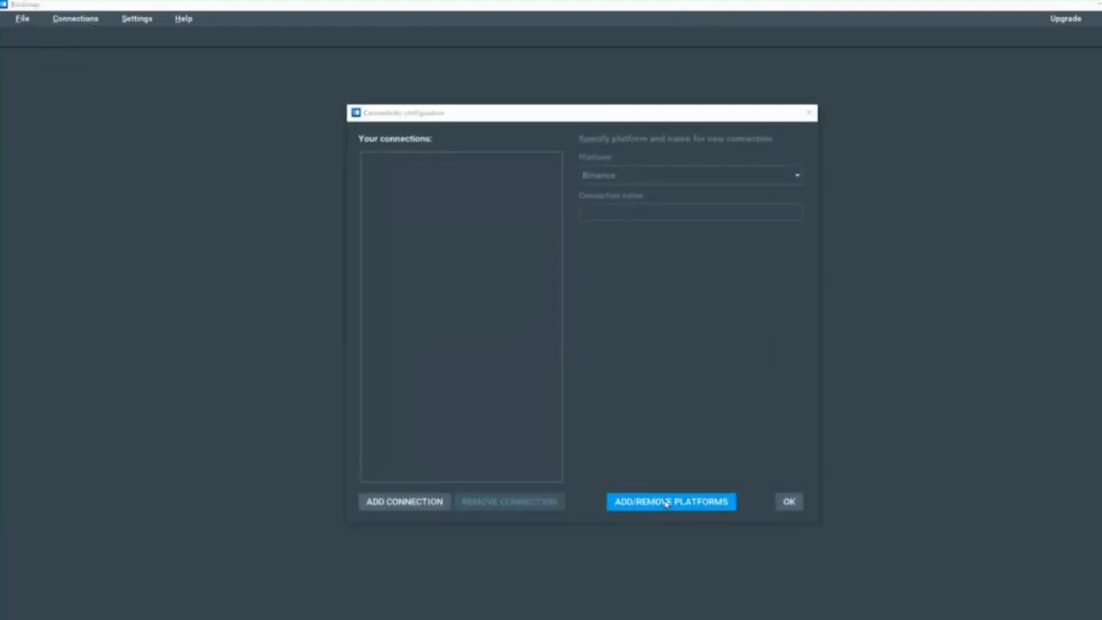
- Install the BookmapData and Trading simulator connectors in the plugins manager
left_click(671, 501)
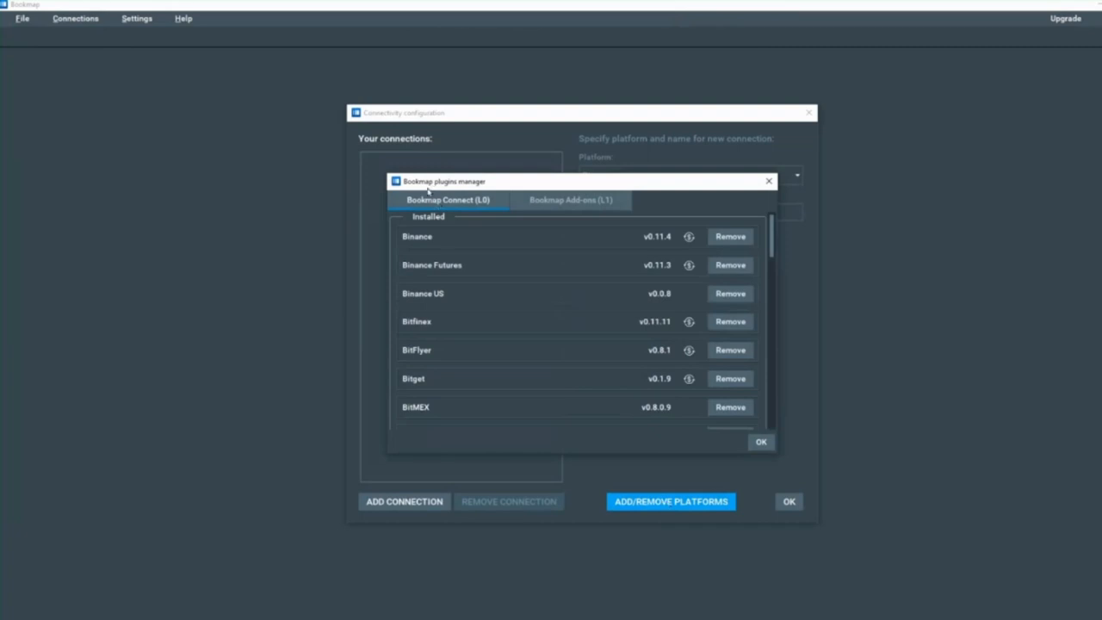
mouse_move(438, 207)
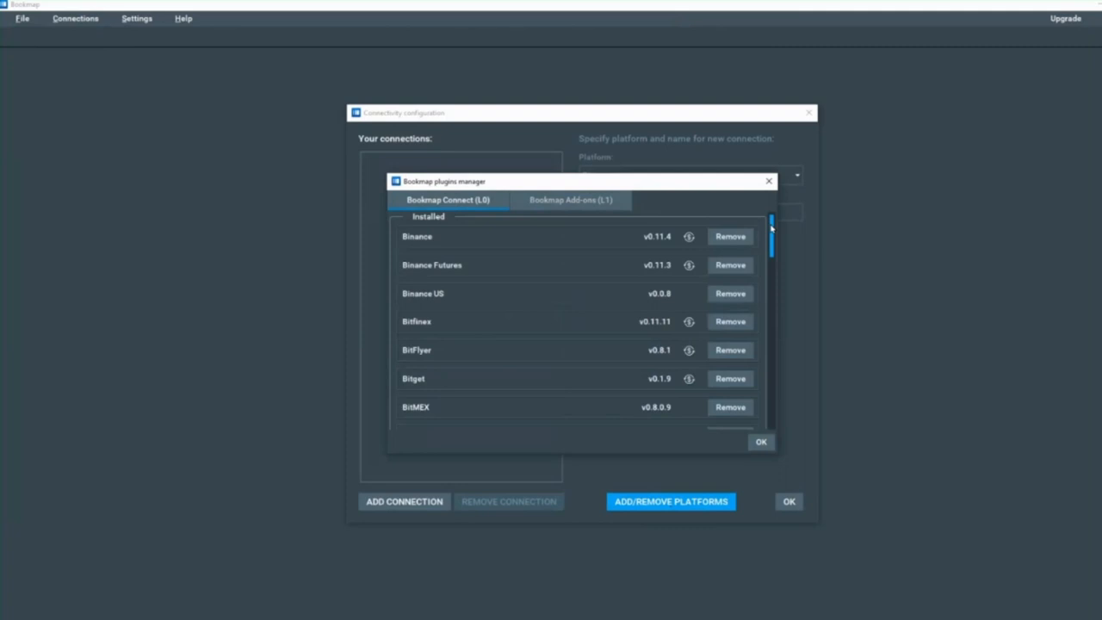
scroll("down", 3)
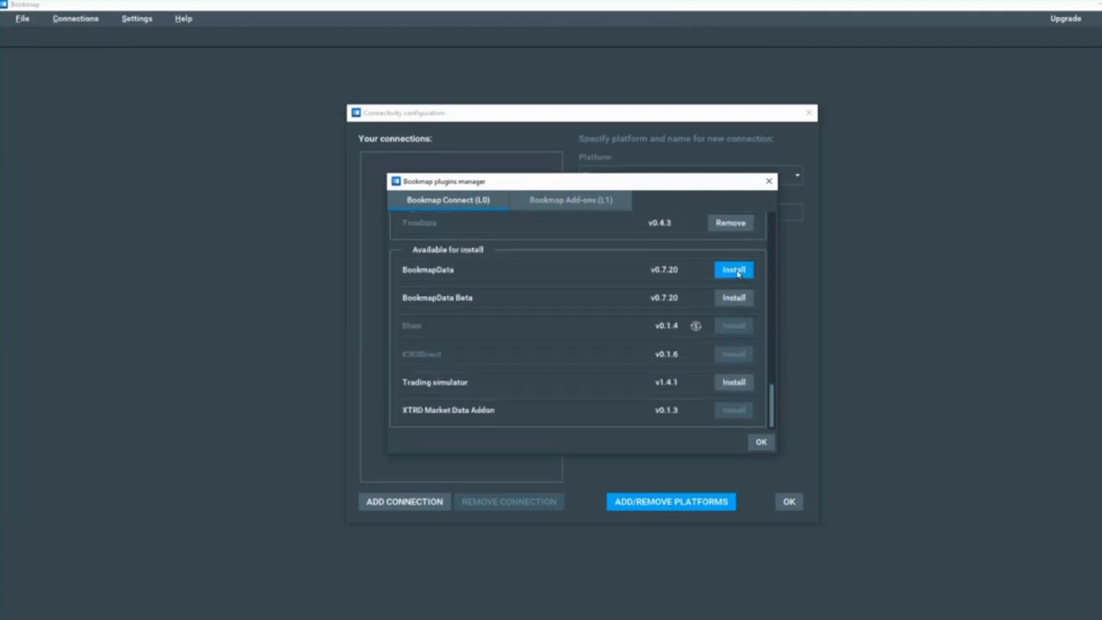
left_click(733, 268)
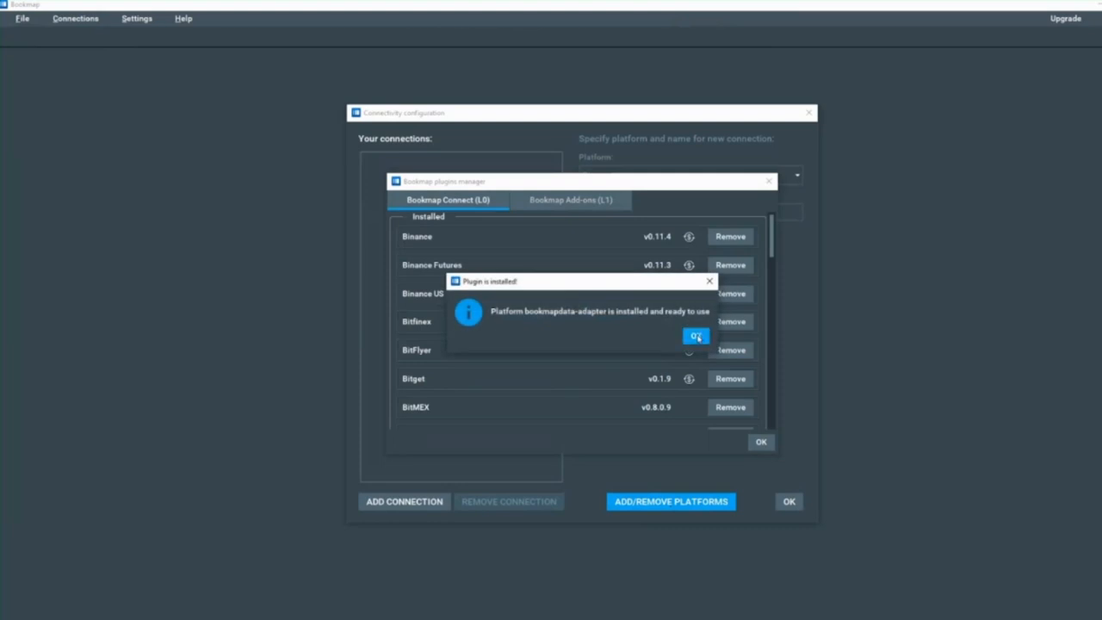
left_click(696, 336)
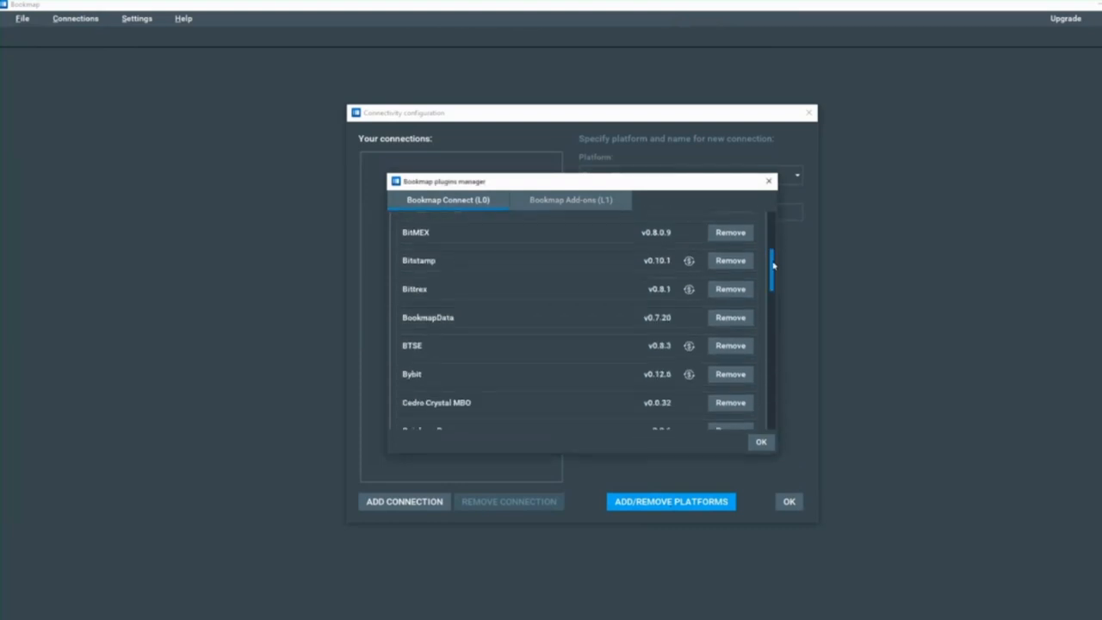
scroll("down", 3)
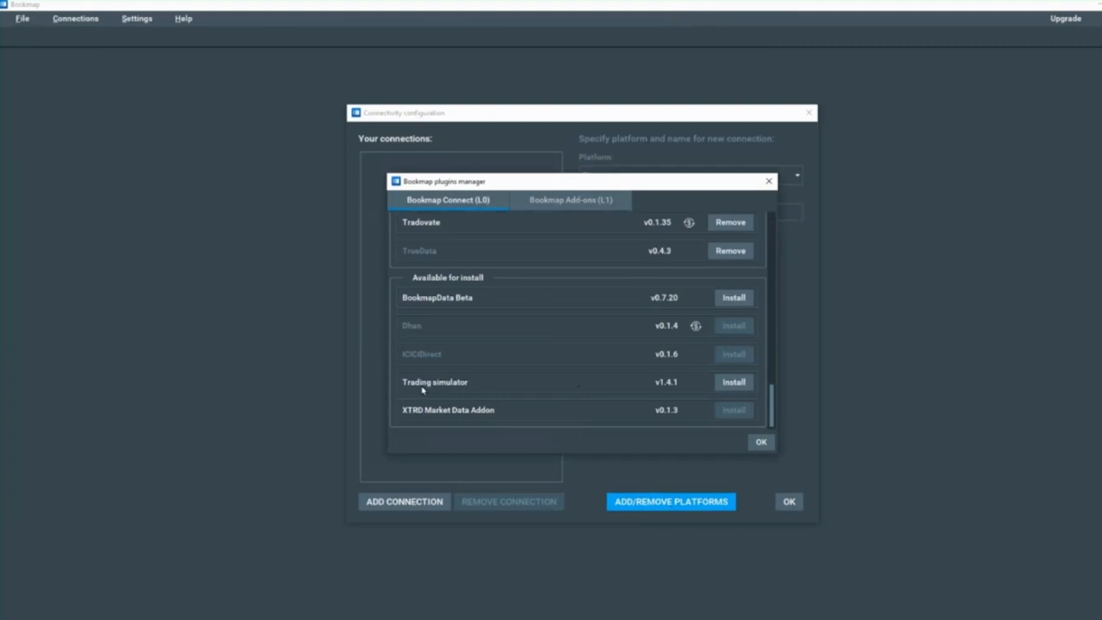
mouse_move(662, 390)
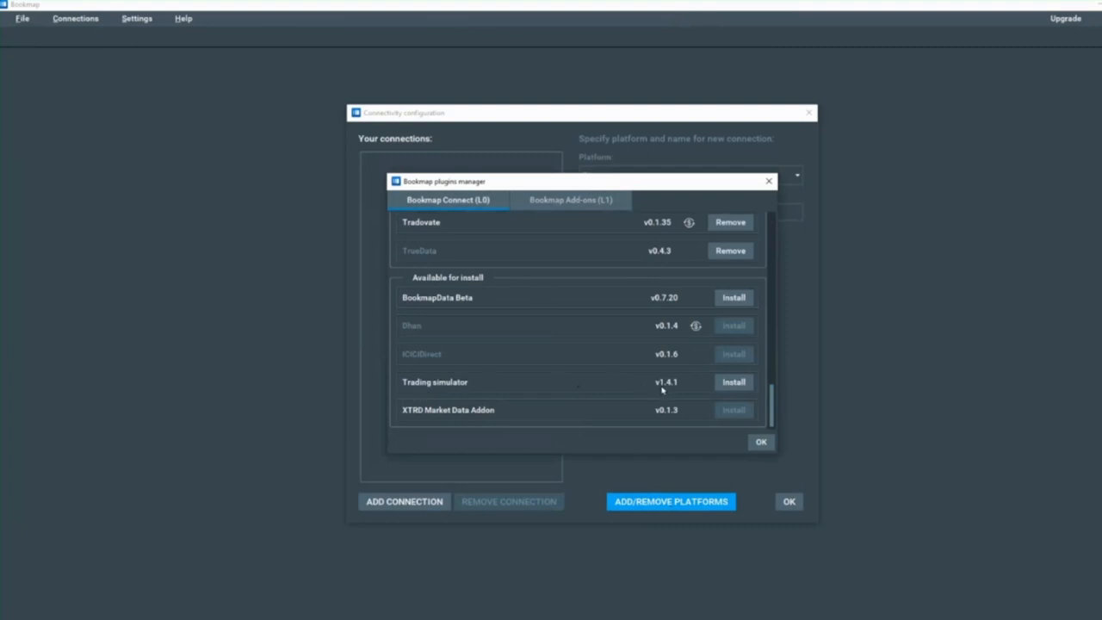
mouse_move(671, 389)
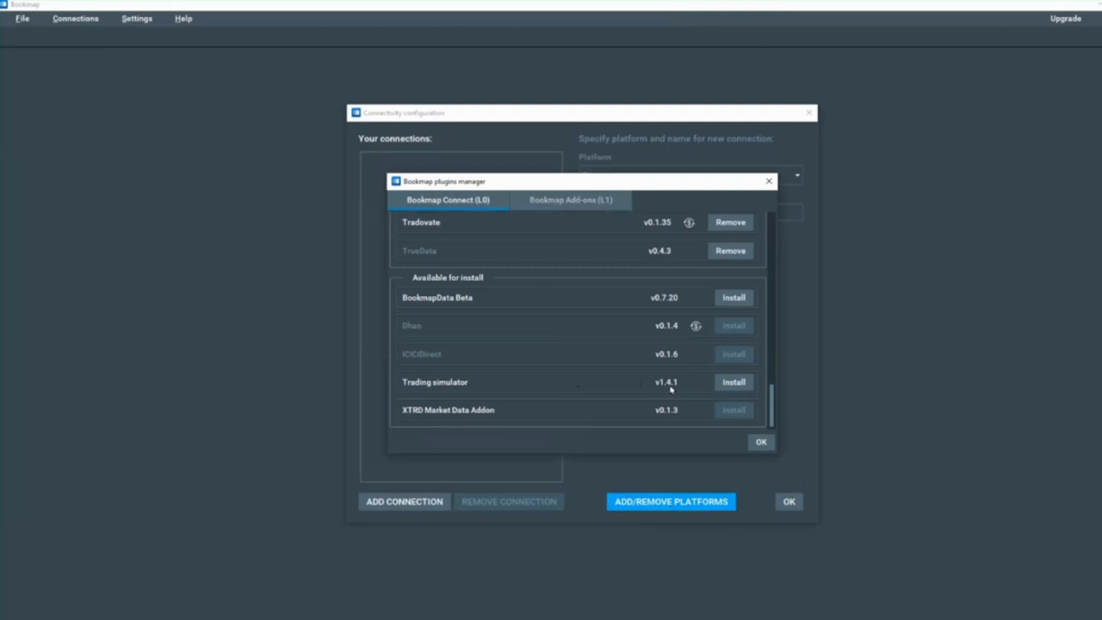
left_click(733, 382)
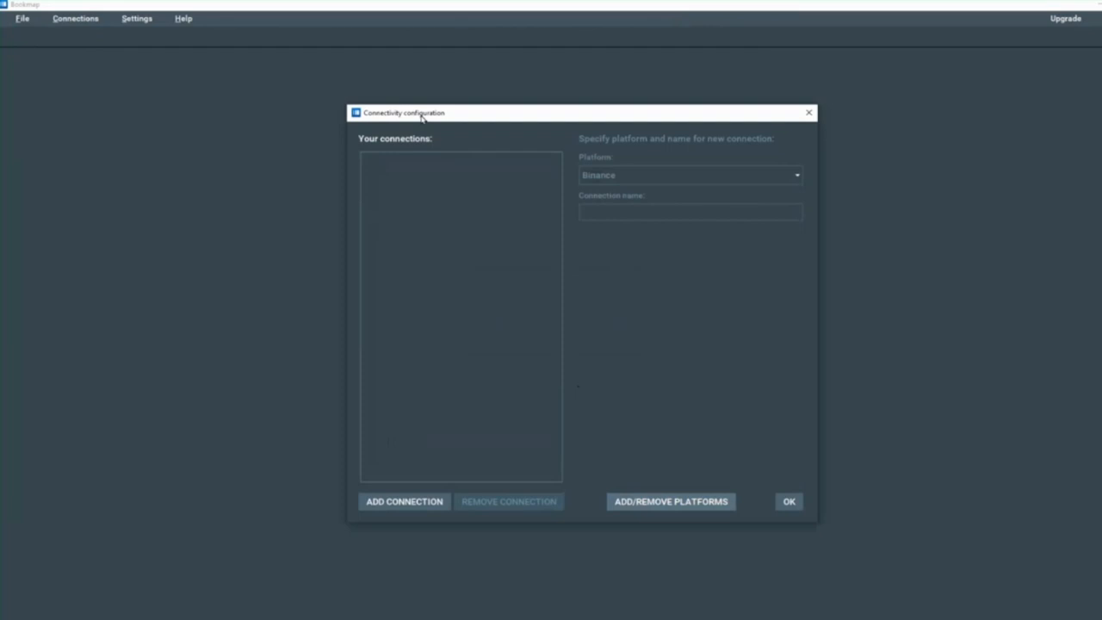
mouse_move(448, 212)
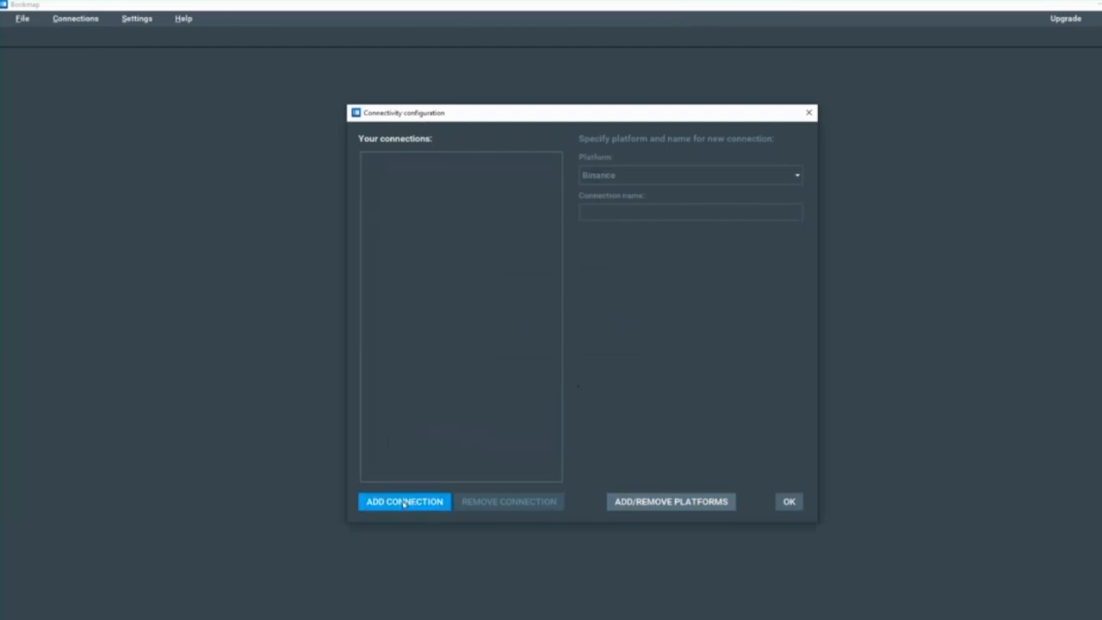
- Add a new connection using the BookmapData platform
left_click(404, 501)
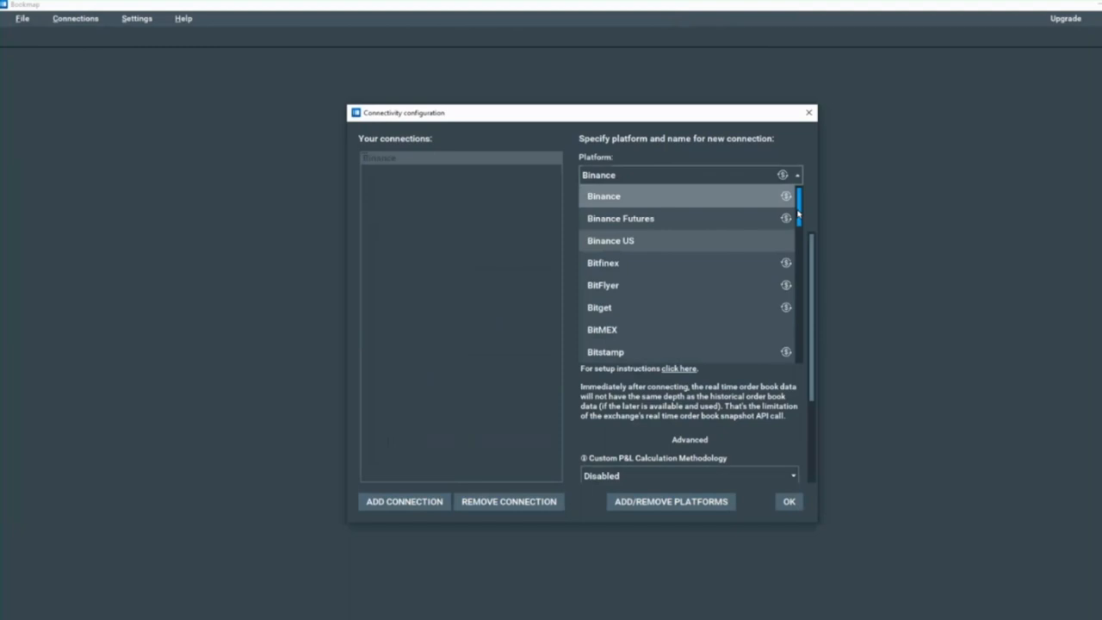
scroll("down", 3)
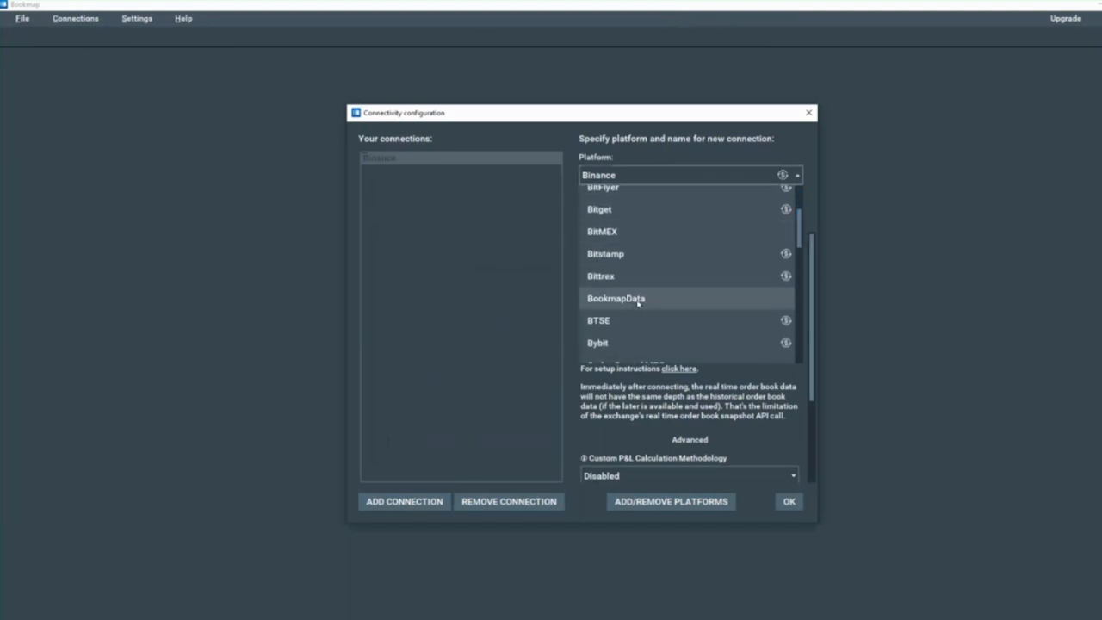
left_click(615, 298)
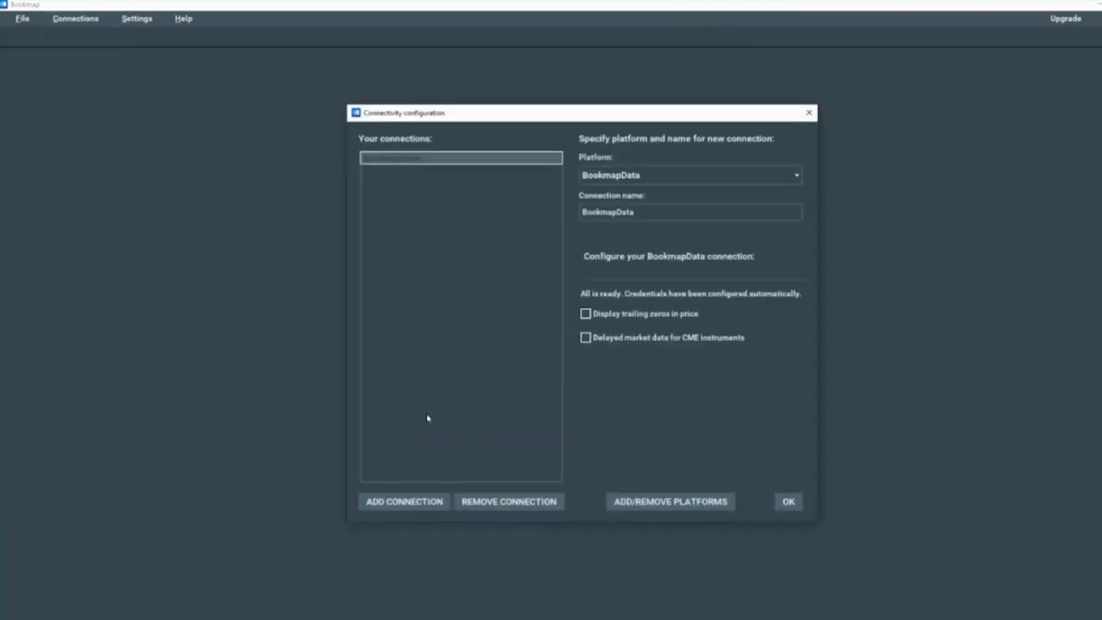
- Add a Trading simulator connection and save the connectivity configuration
left_click(404, 501)
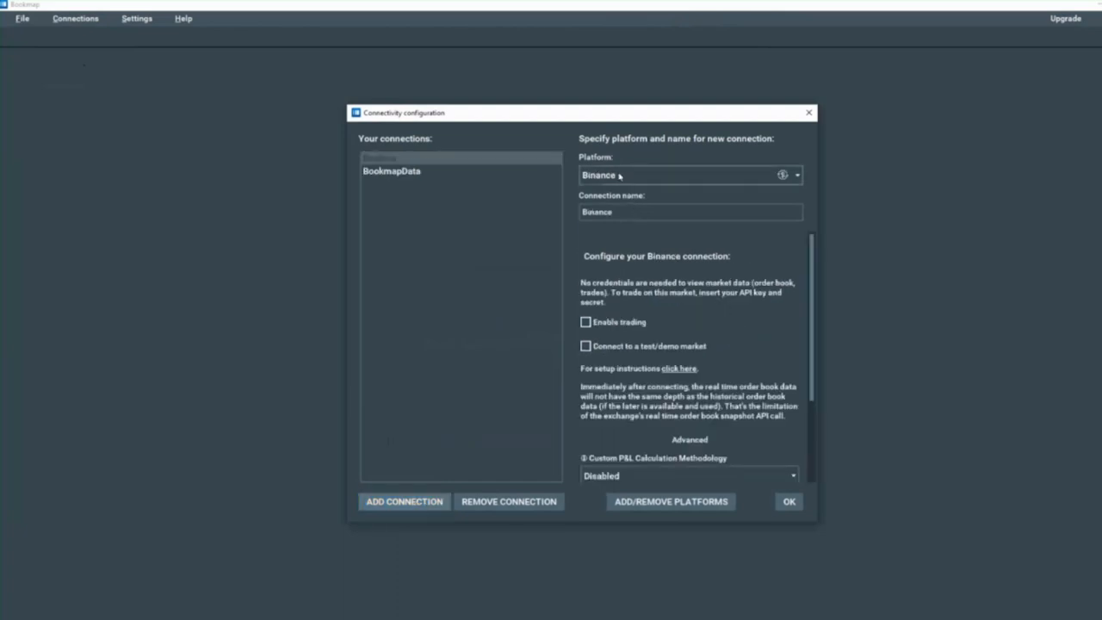
left_click(796, 175)
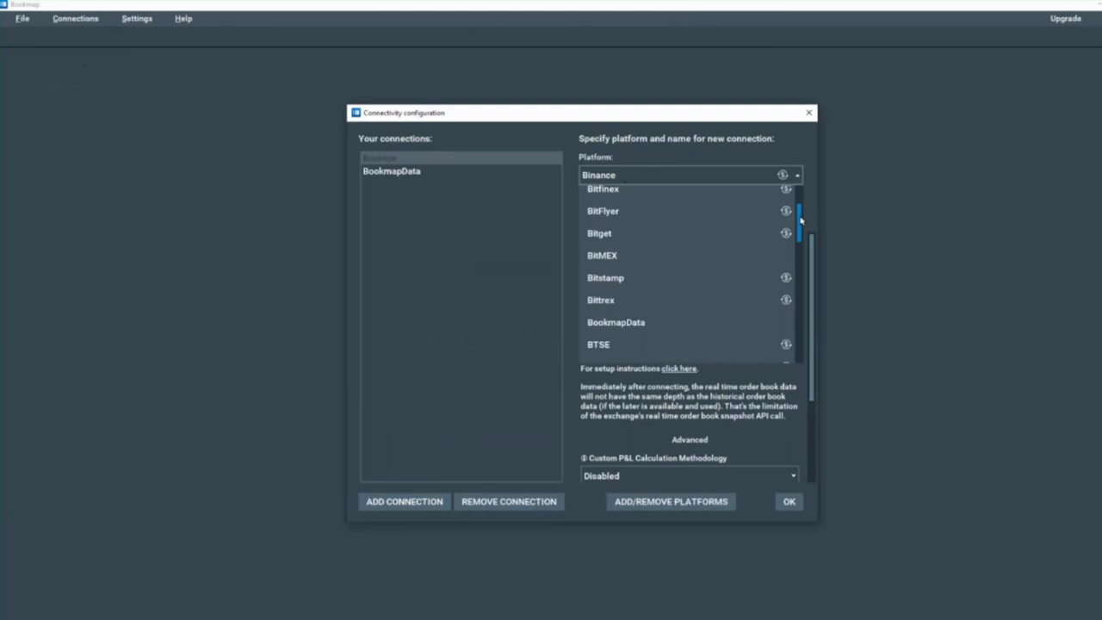
scroll("down", 3)
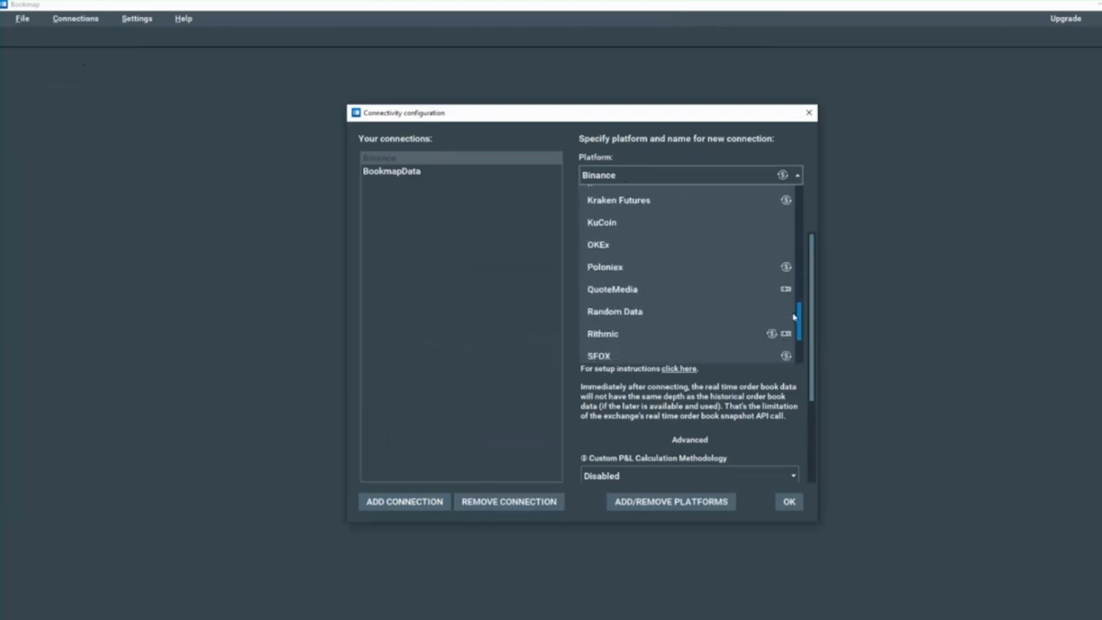
scroll("down", 3)
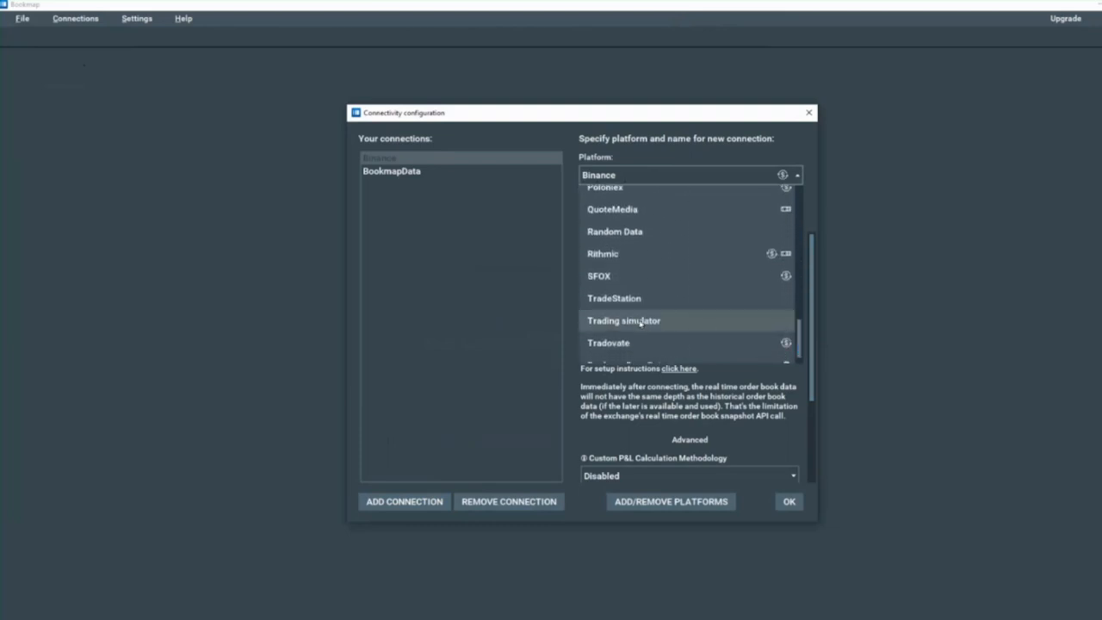
left_click(623, 320)
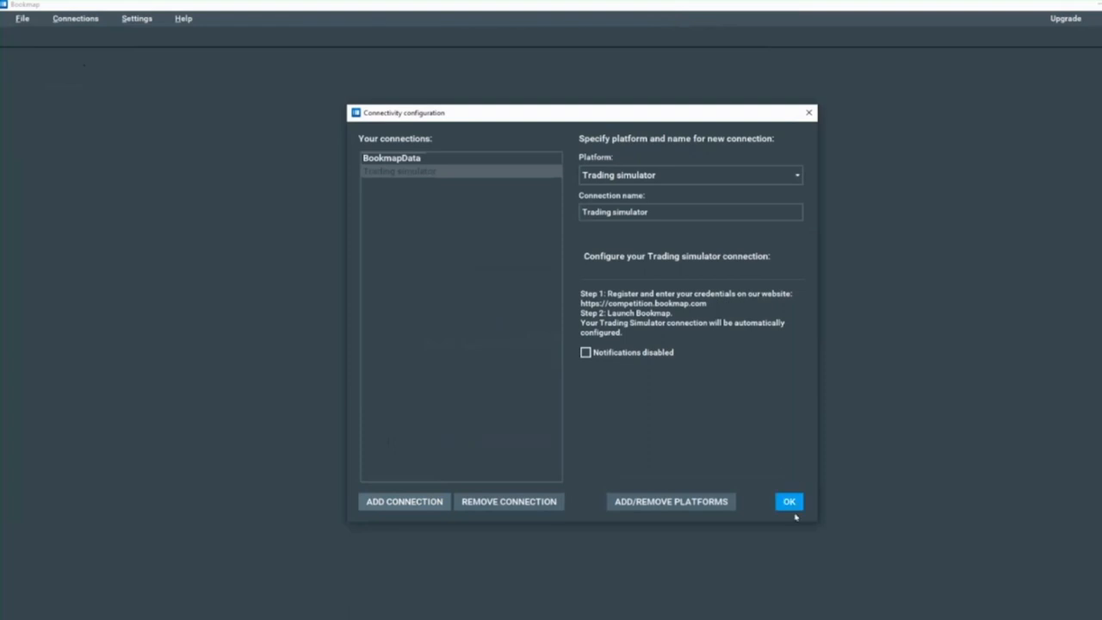
left_click(789, 501)
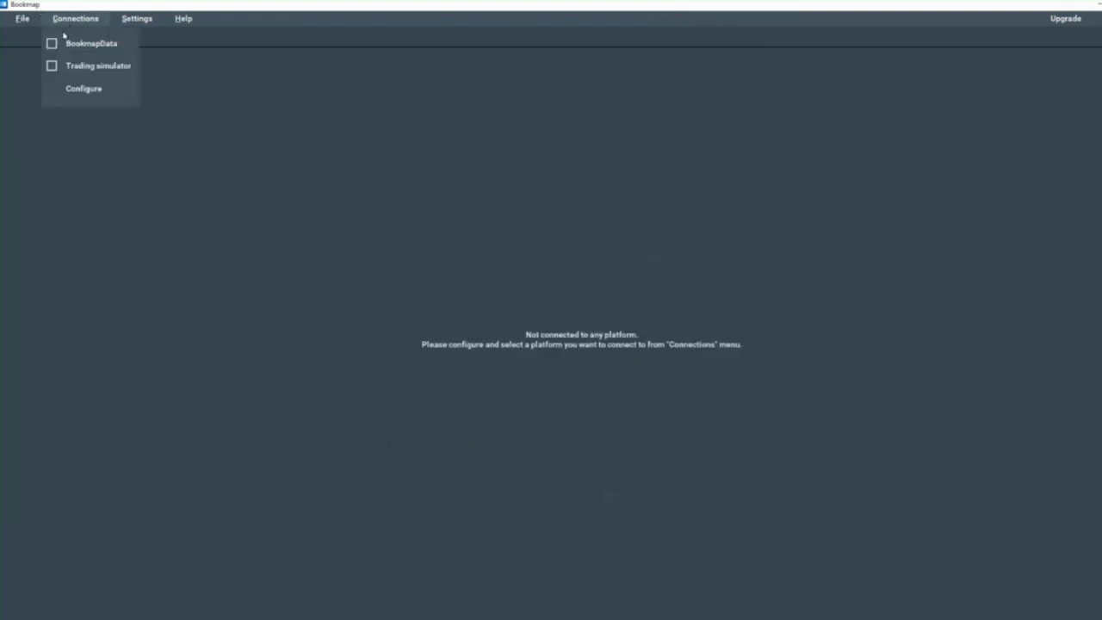
- Connect to both BookmapData and Trading simulator from the Connections menu
left_click(52, 43)
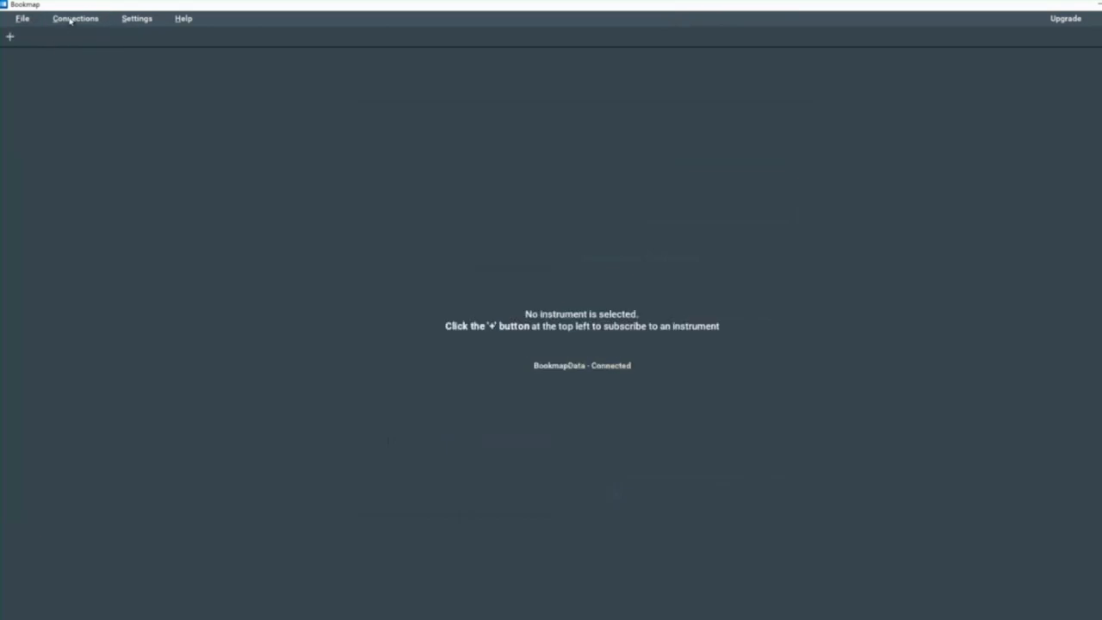
left_click(76, 18)
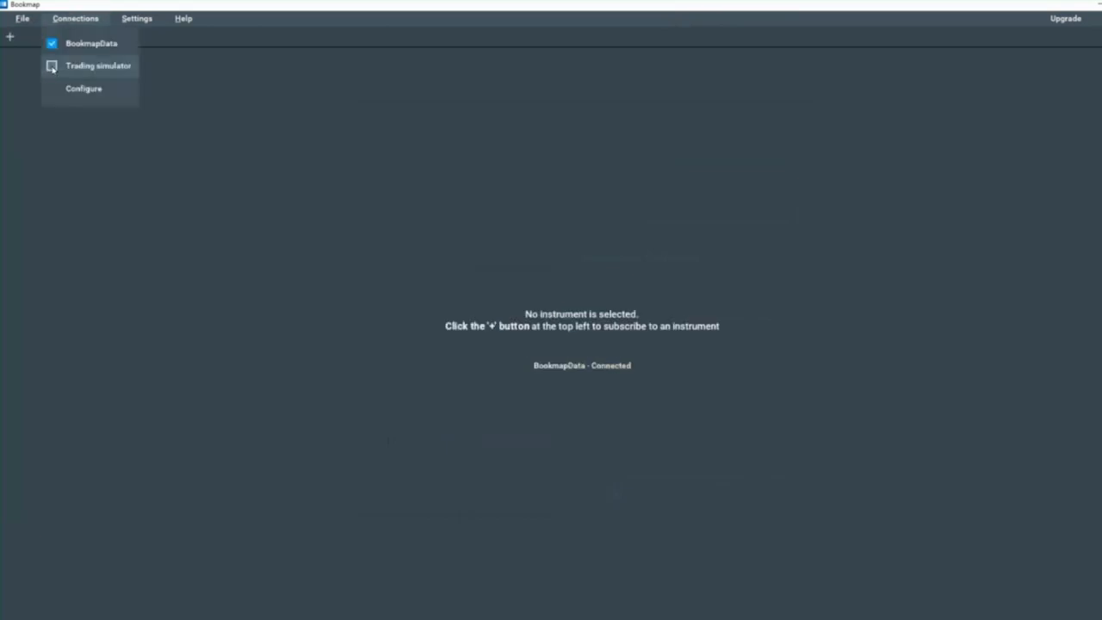
left_click(98, 65)
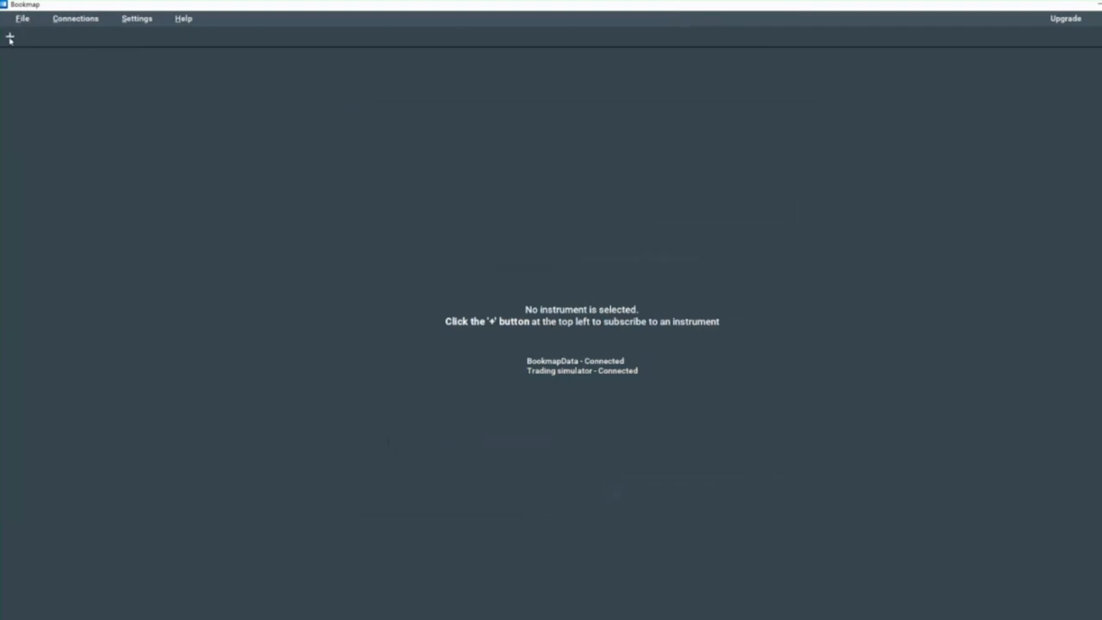
- Subscribe to BTC-USDT (Binance Futures) as a COMPETITION MULTIBOOK instrument
left_click(10, 37)
type("BTC-USDT")
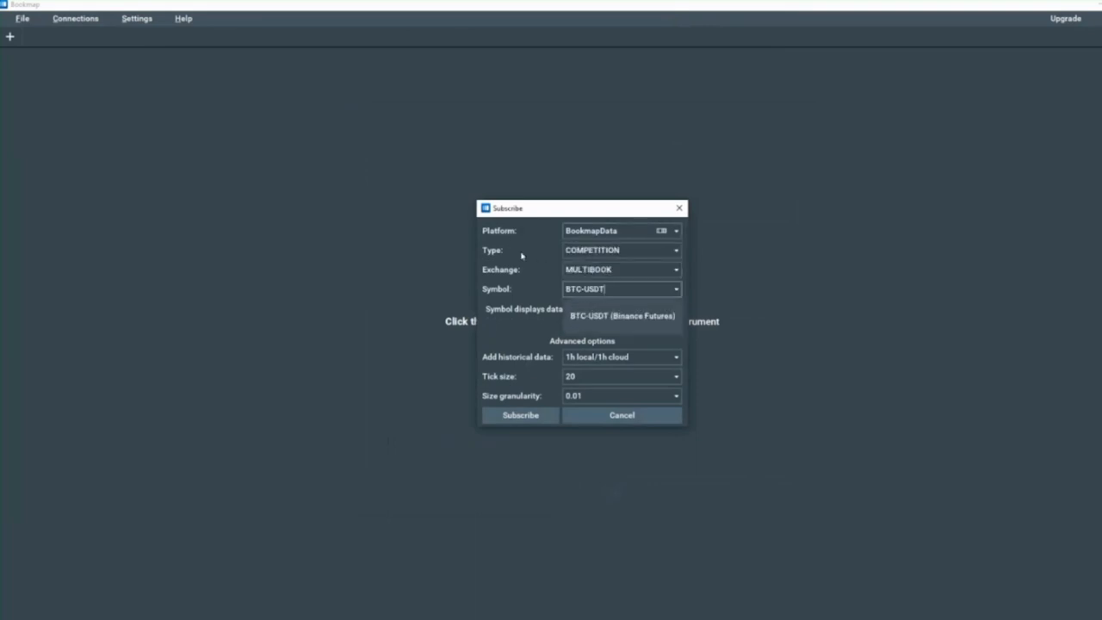
mouse_move(514, 276)
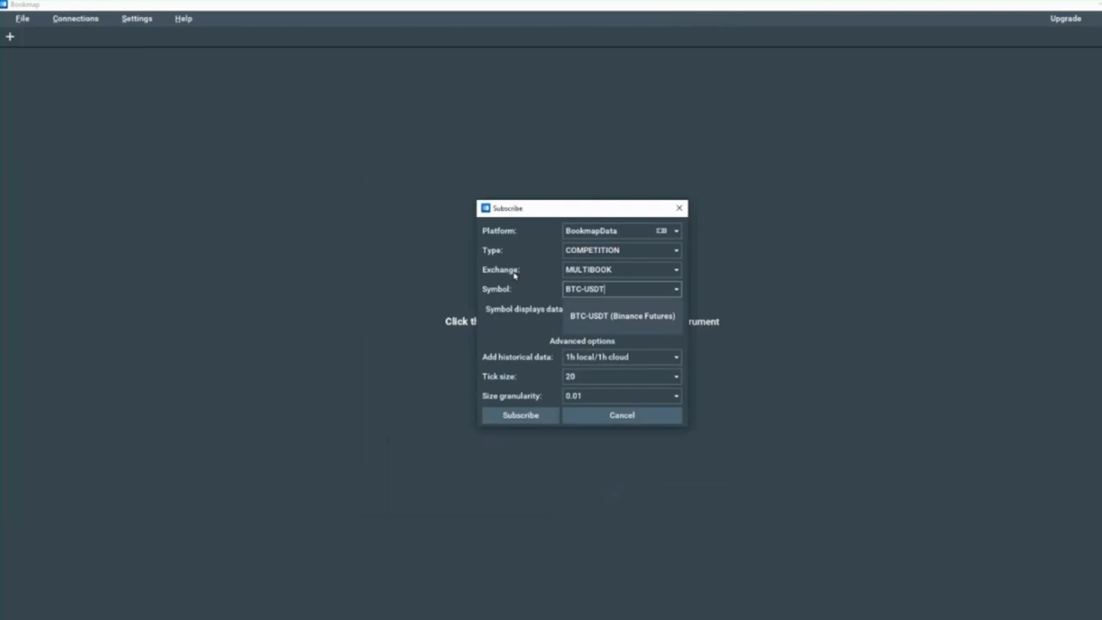
mouse_move(511, 291)
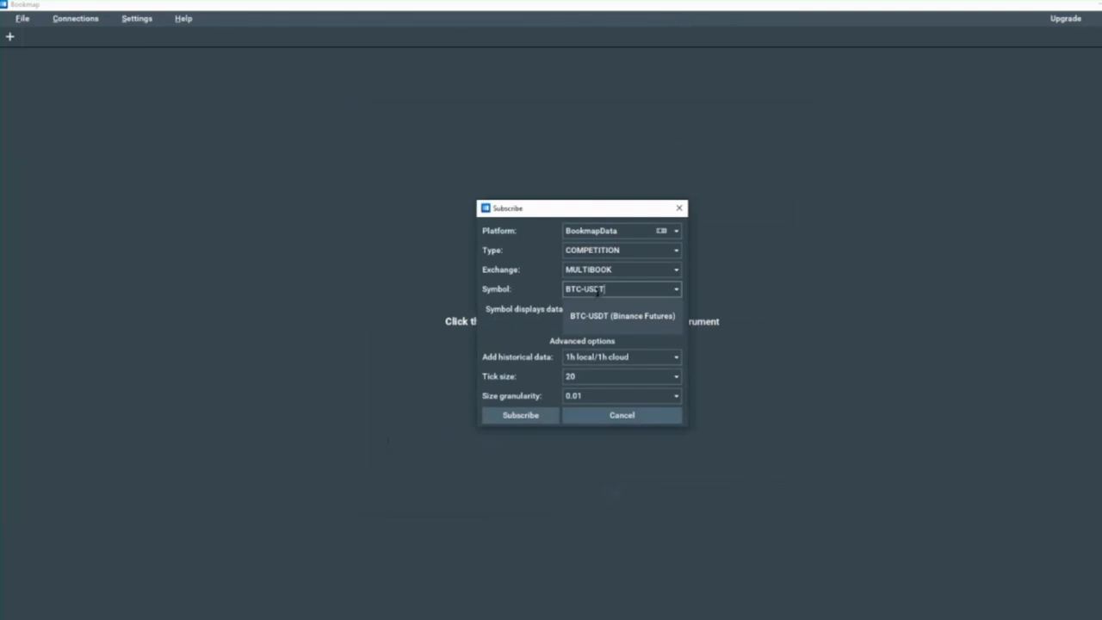
left_click(623, 317)
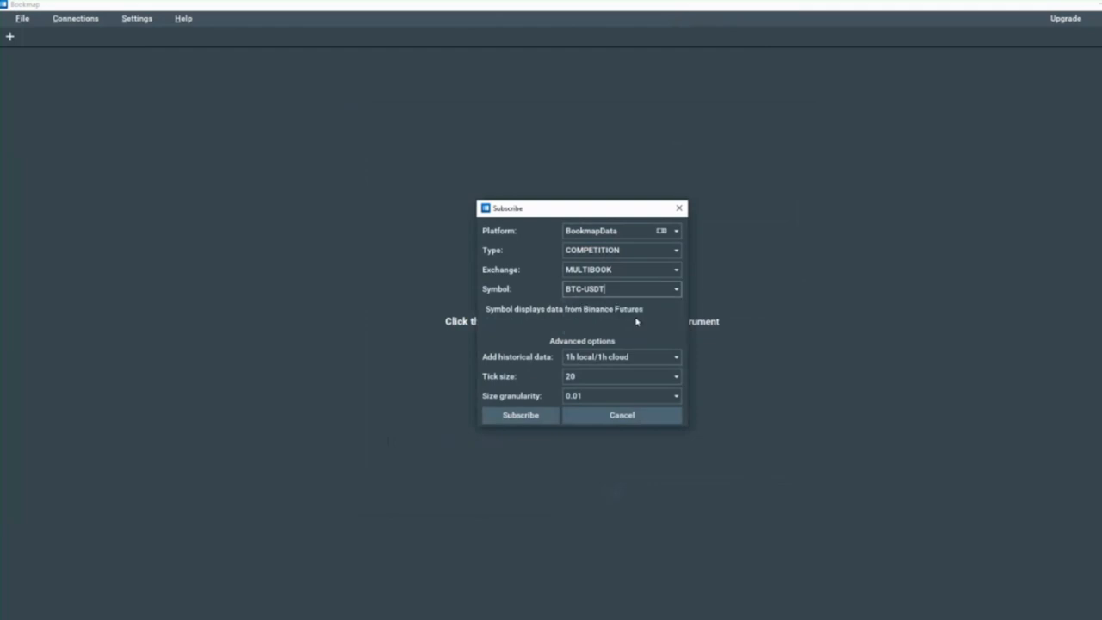
mouse_move(527, 371)
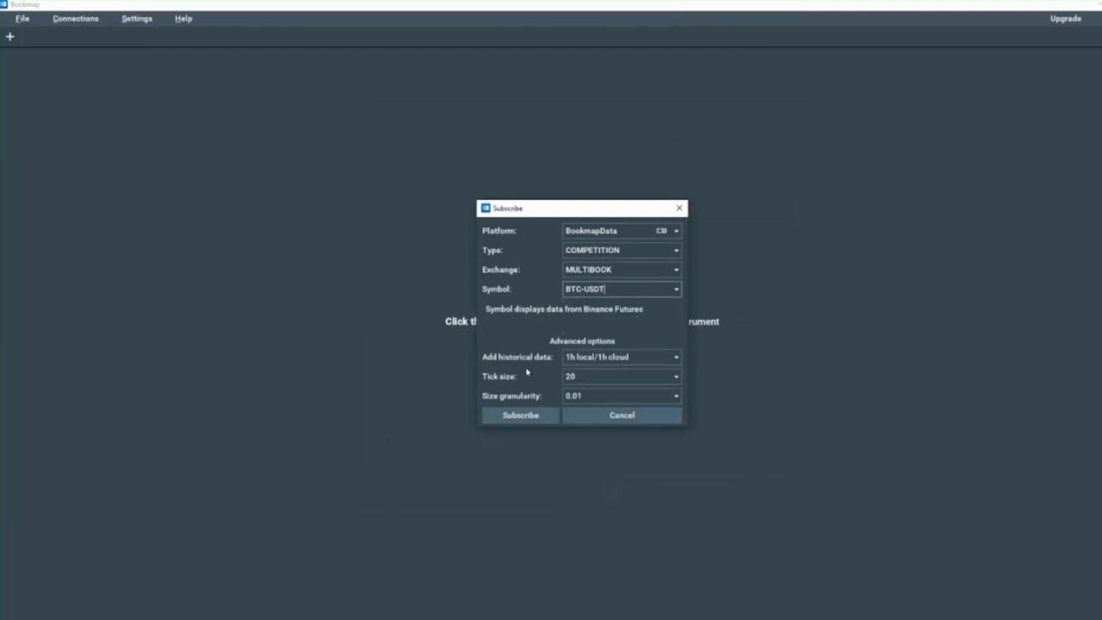
mouse_move(517, 366)
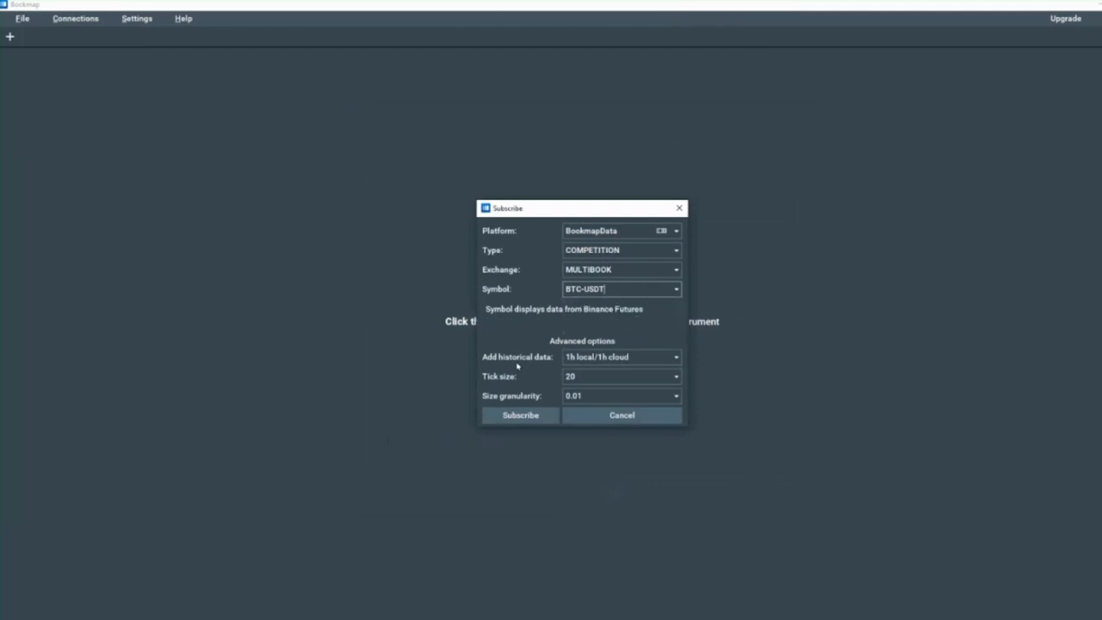
mouse_move(605, 367)
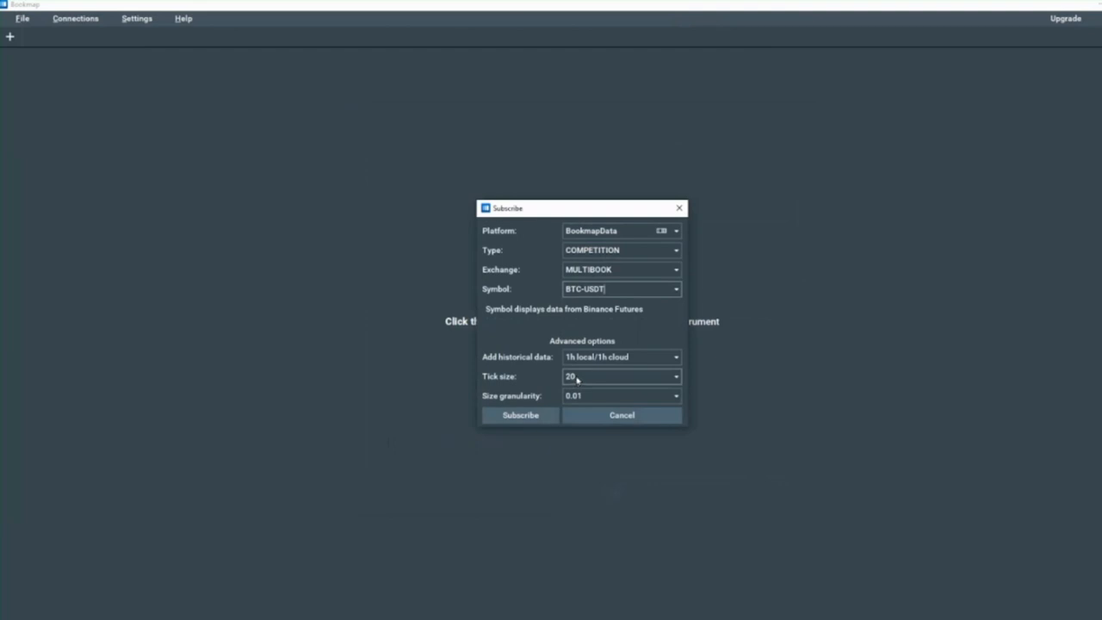
mouse_move(581, 384)
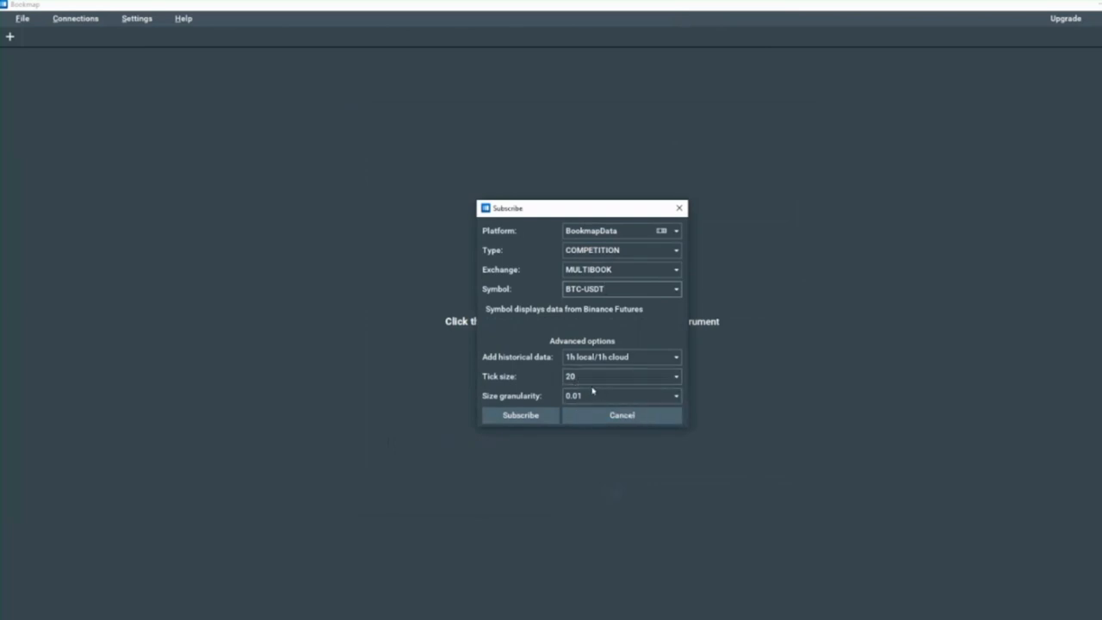
left_click(520, 416)
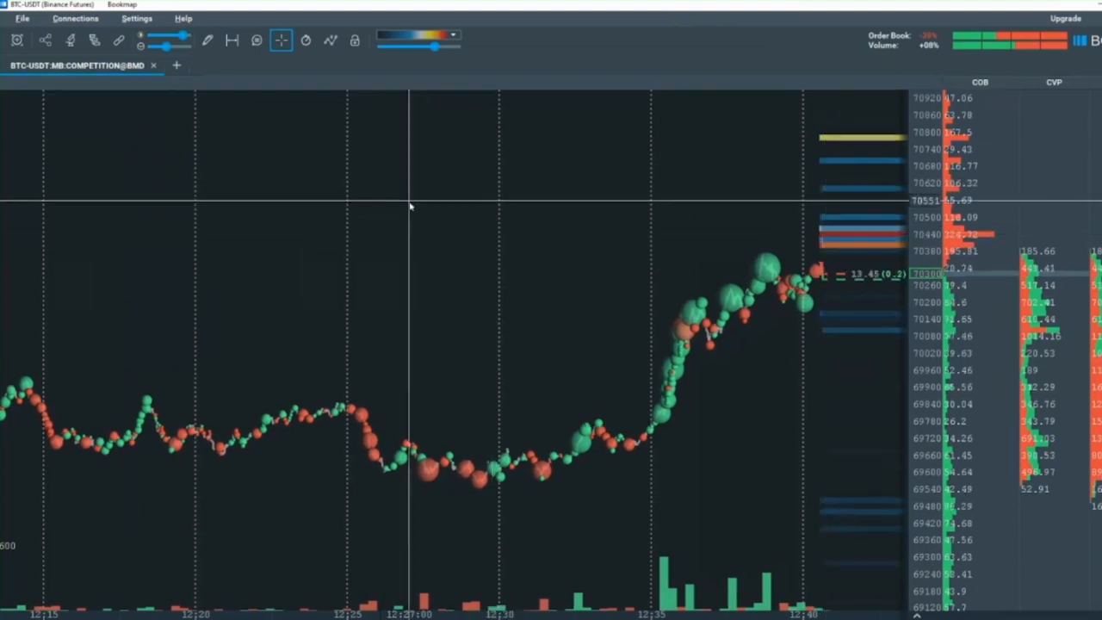
- Show the liquidity heatmap on the BTC-USDT chart and bring up the trading control panel
left_click(306, 40)
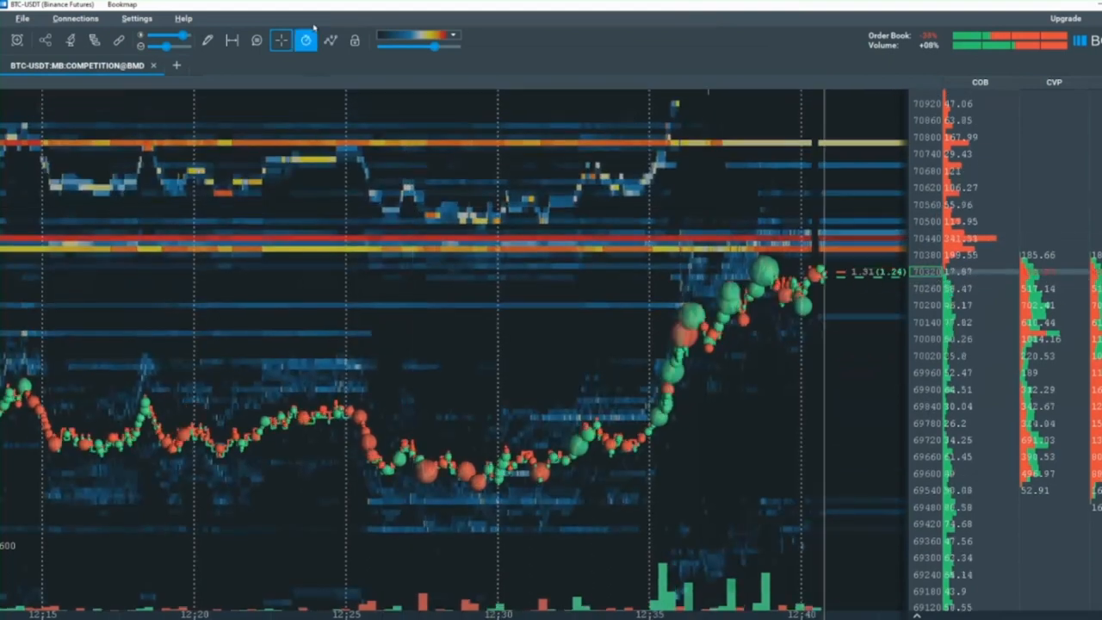
left_click(280, 40)
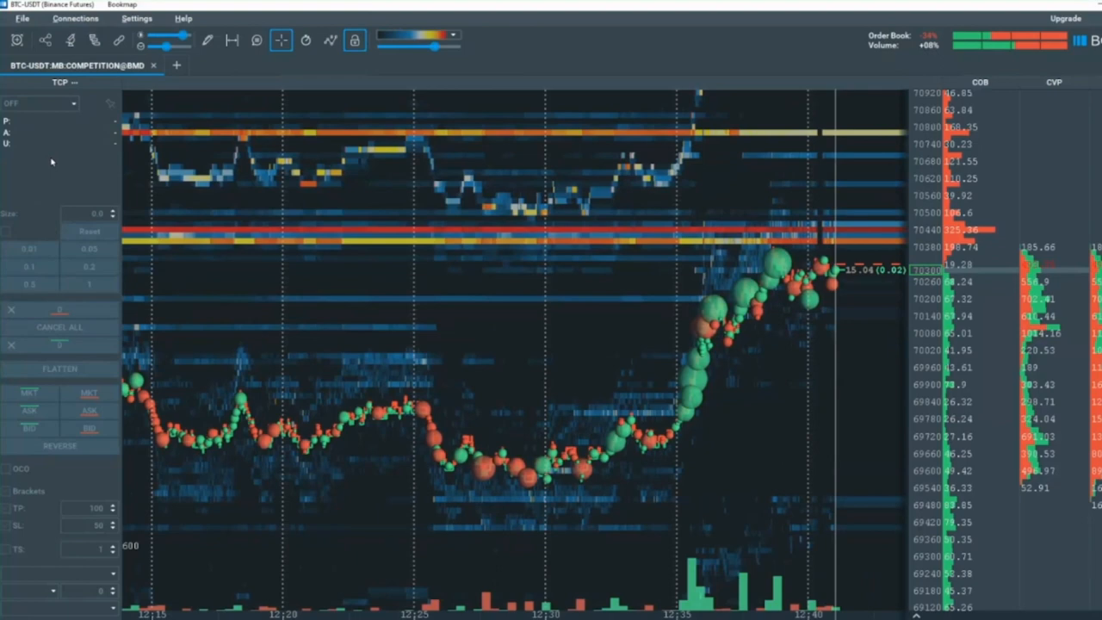
- Enable cross-trading routing orders to BTCUSDT:Bookmap Academy Competition@SIM and dismiss the confirmation
right_click(48, 138)
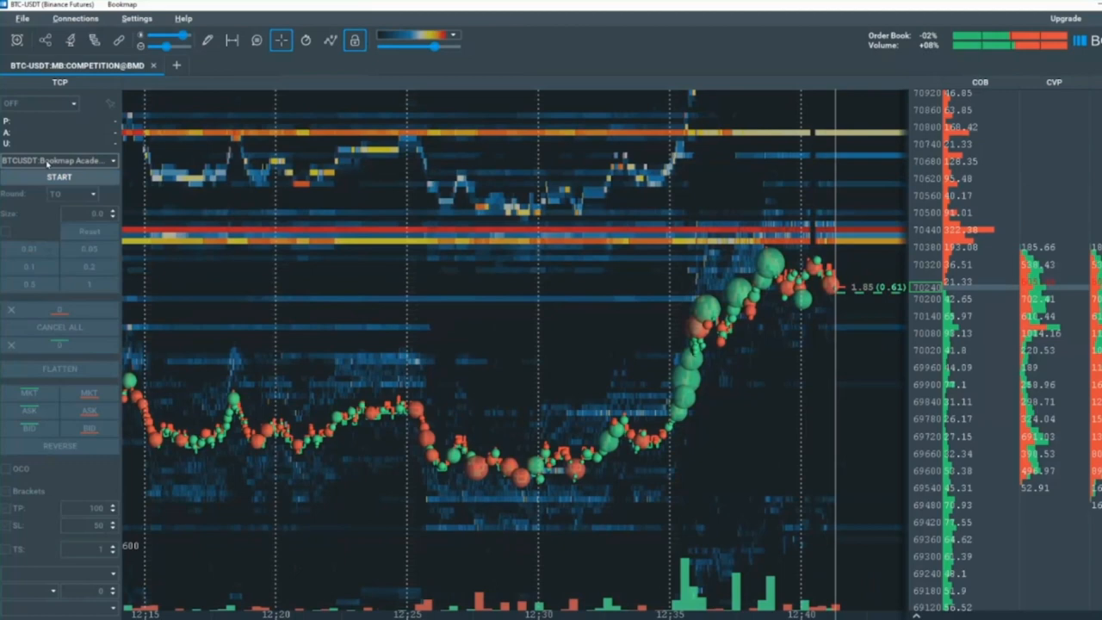
left_click(59, 161)
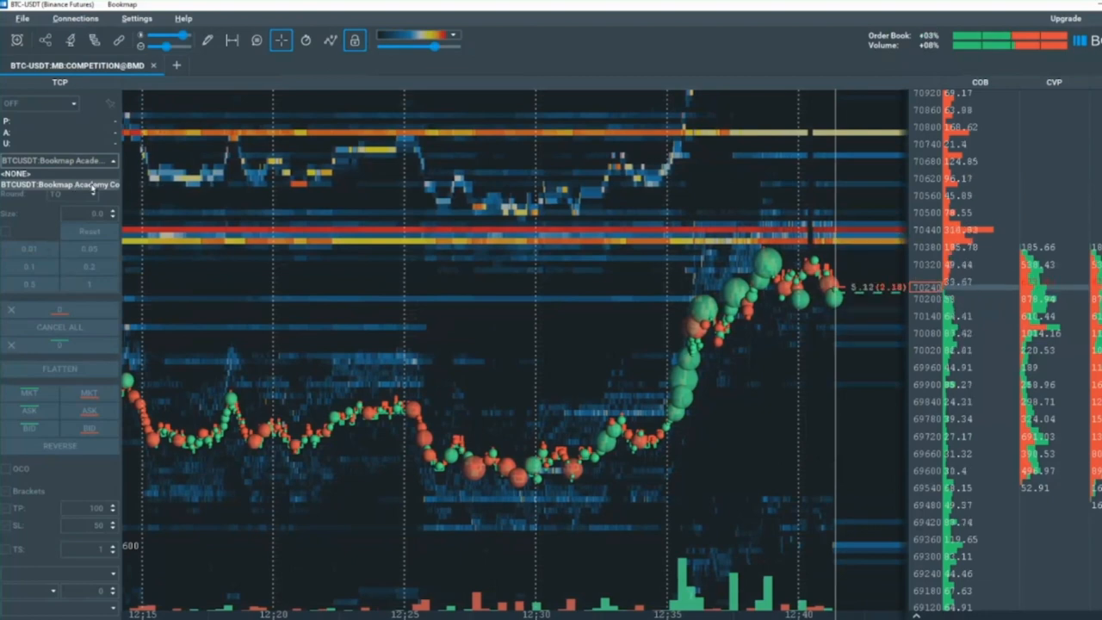
left_click(59, 184)
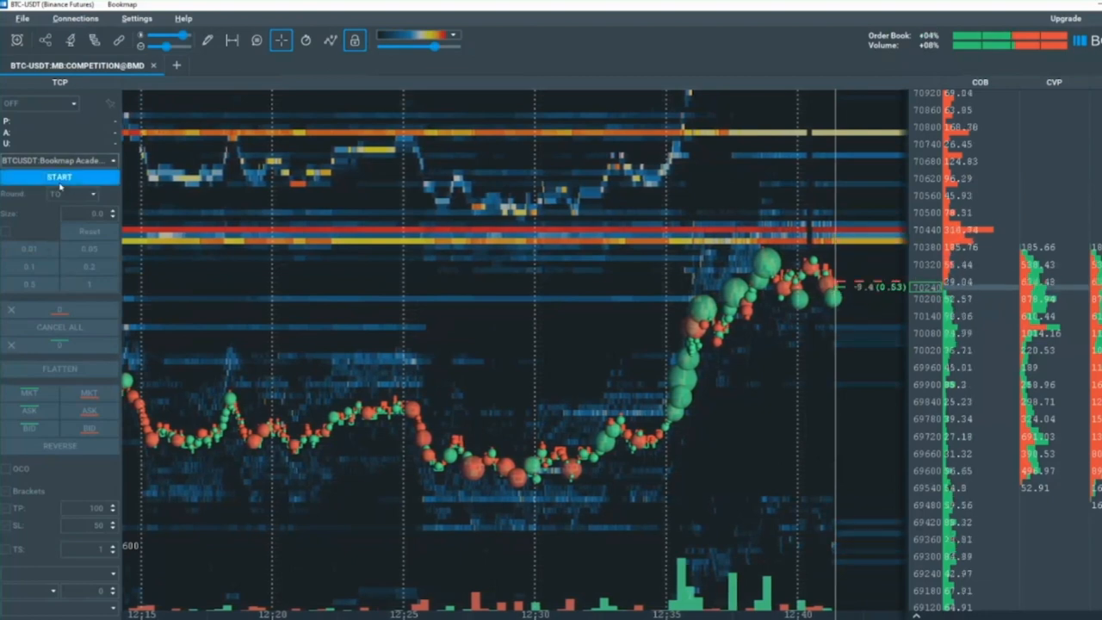
left_click(59, 177)
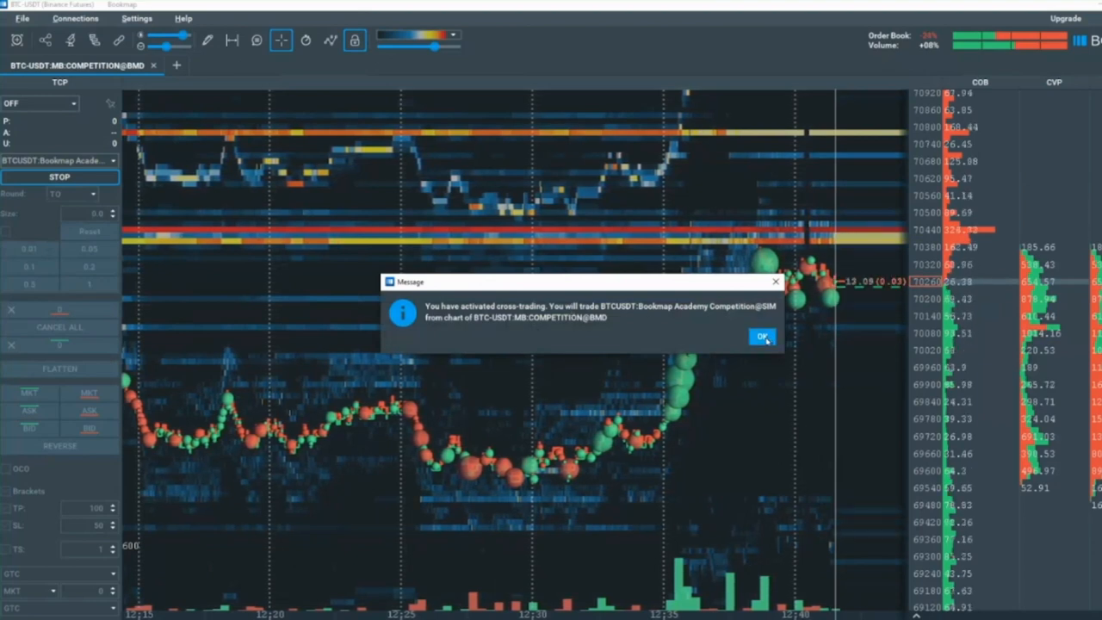
left_click(761, 336)
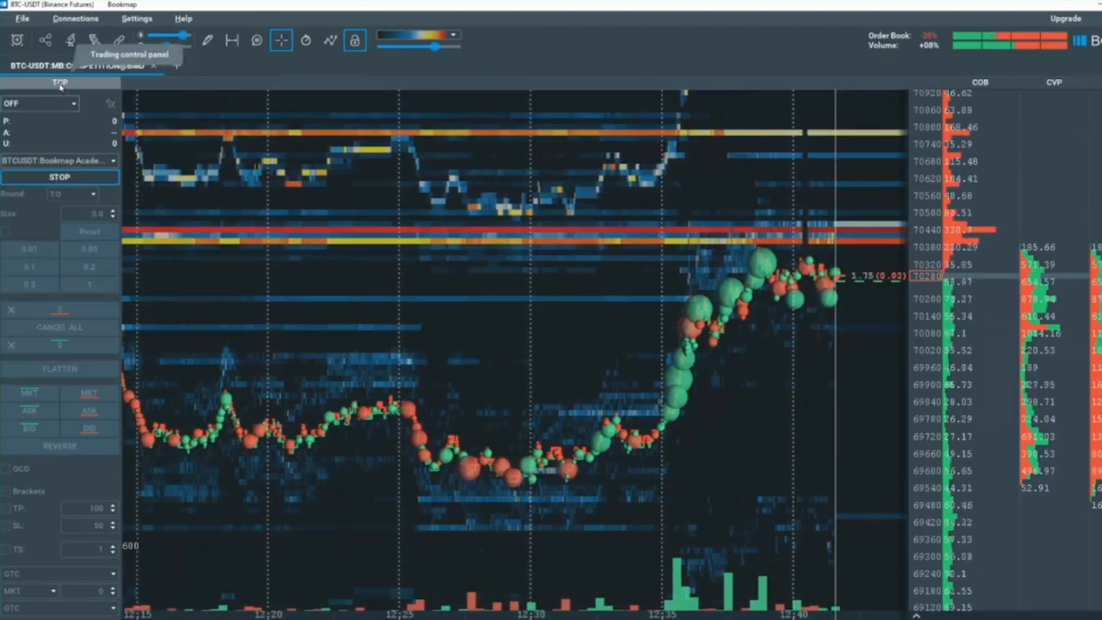
- Enable trading with size 0.1, place 0.1 limit orders above and below price, then return to the competition webpage
left_click(39, 103)
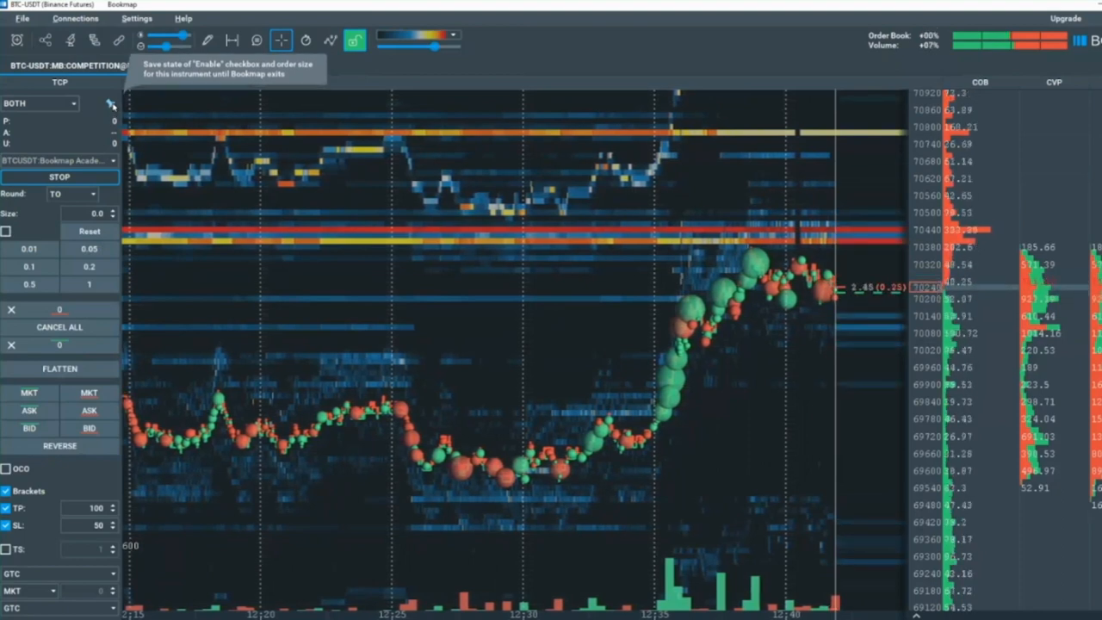
left_click(29, 249)
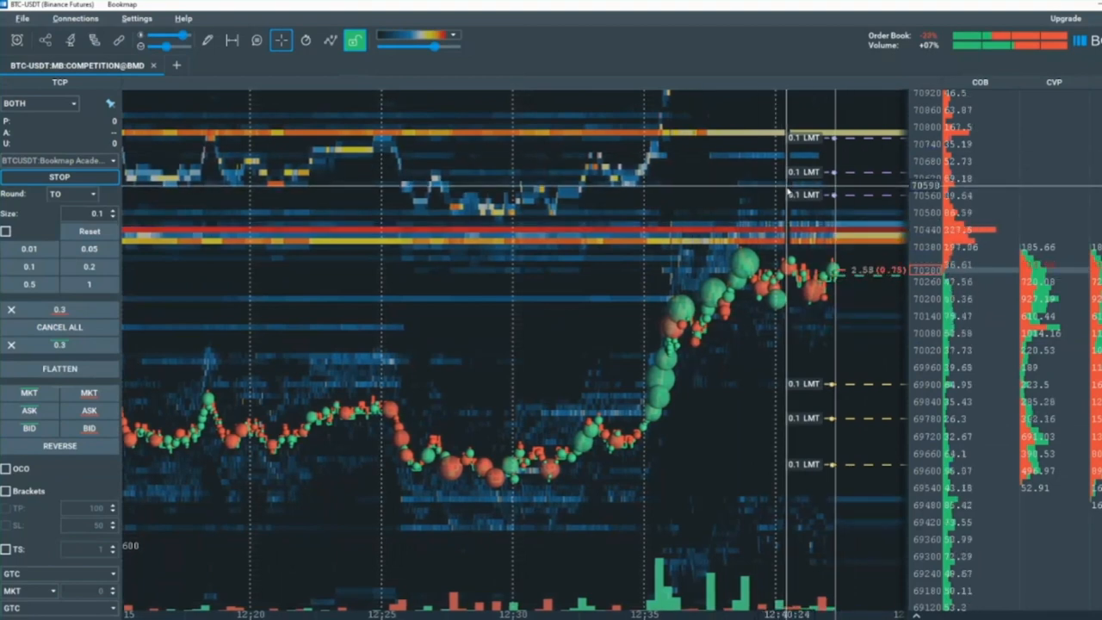
left_click(59, 369)
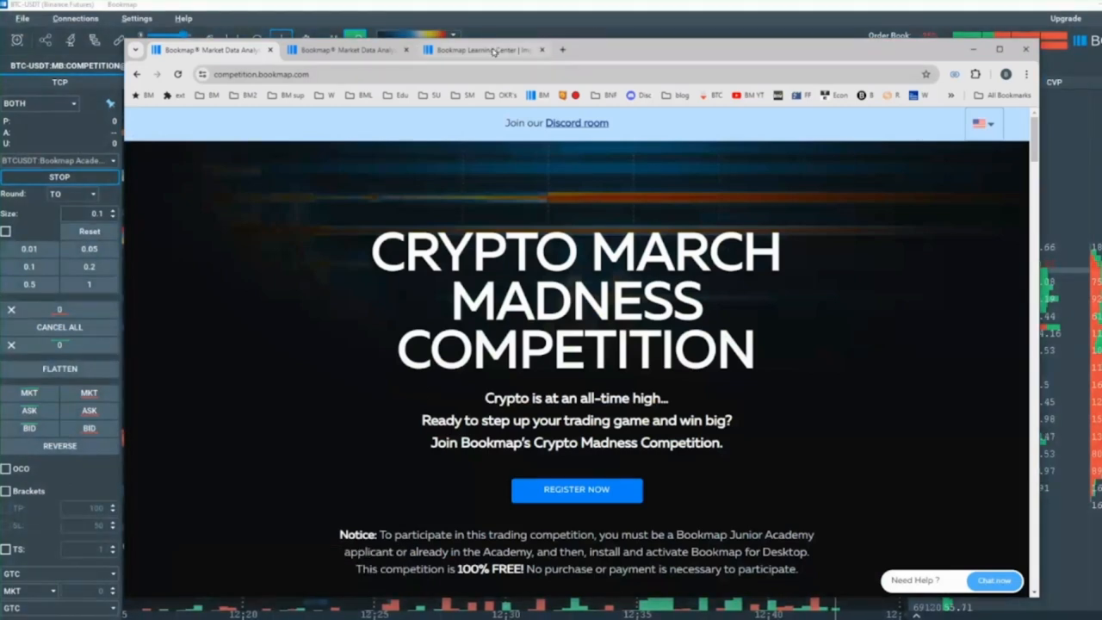
- Open the Getting Started course in the Learning Center and review its outline down to the Trading lessons
left_click(482, 49)
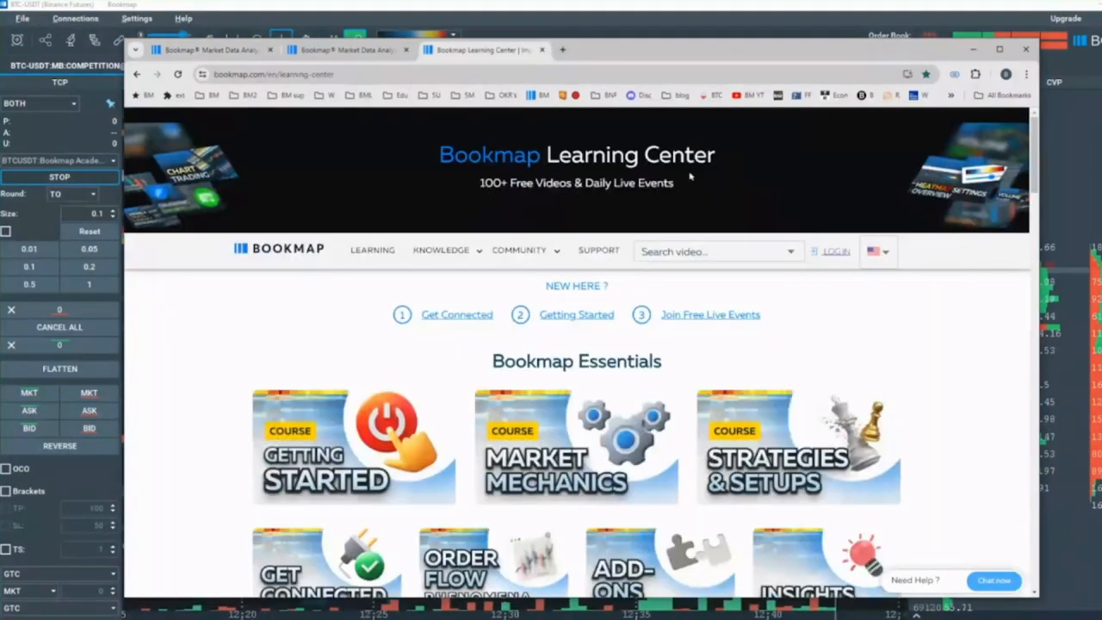
mouse_move(445, 98)
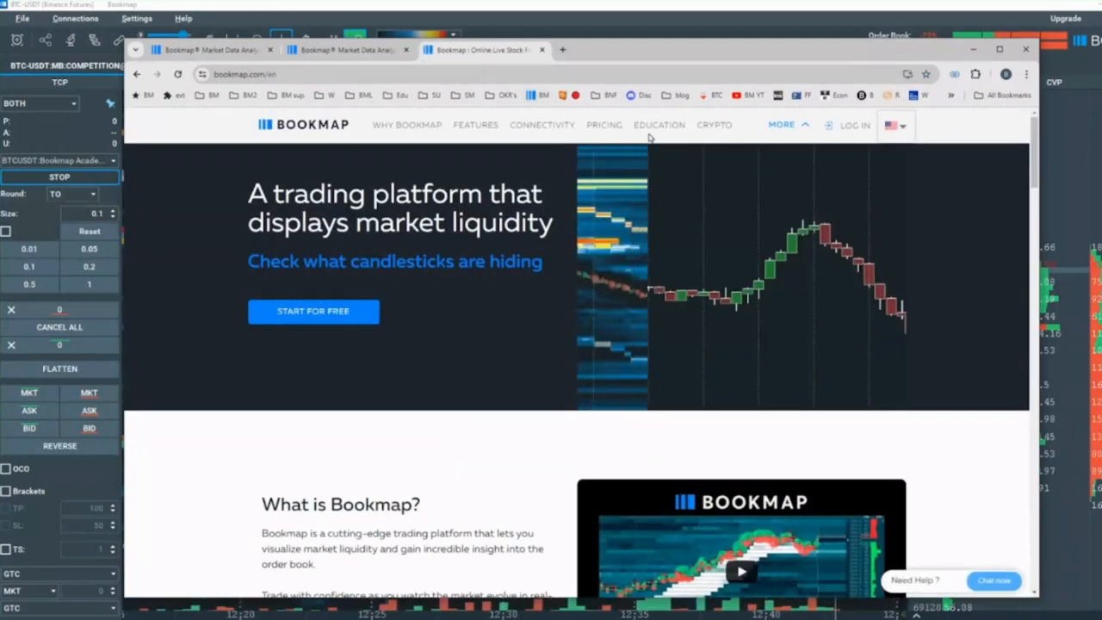
left_click(659, 125)
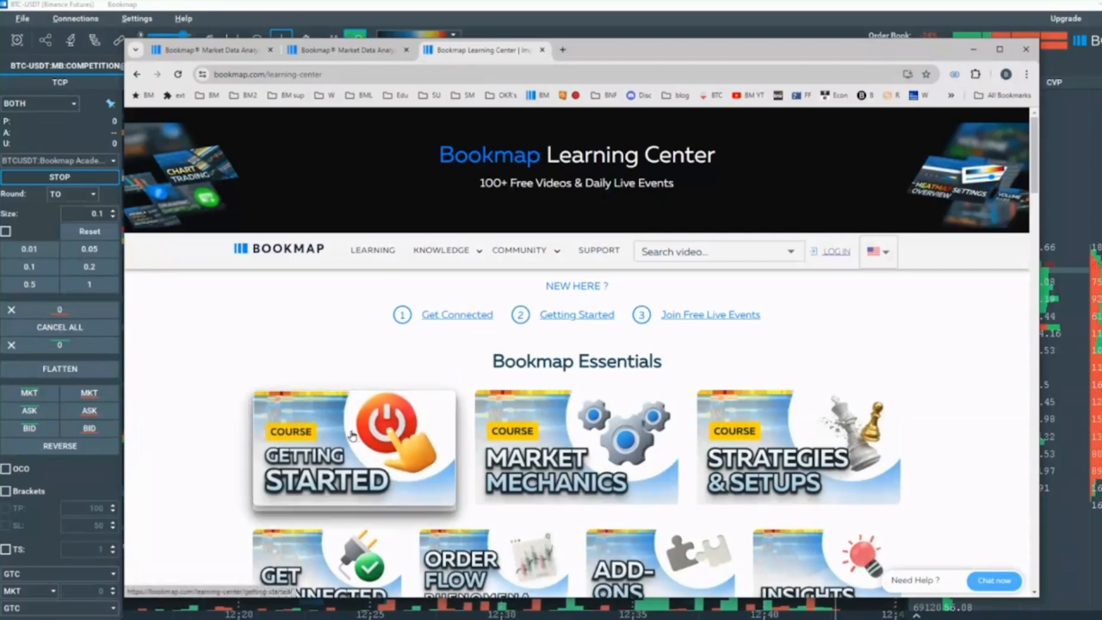
left_click(353, 453)
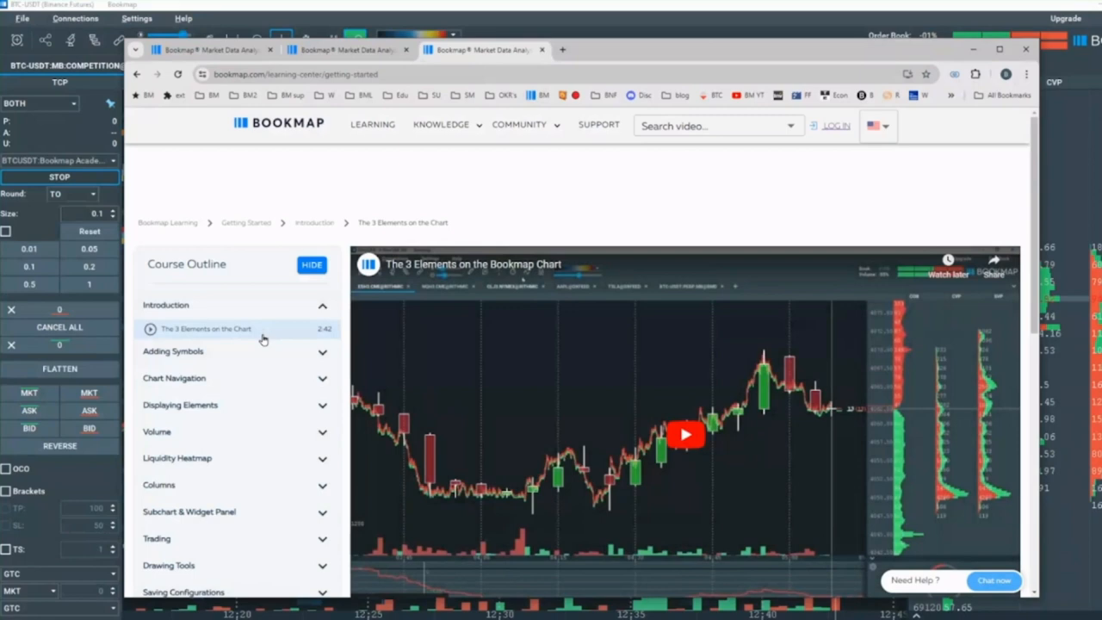
scroll("down", 3)
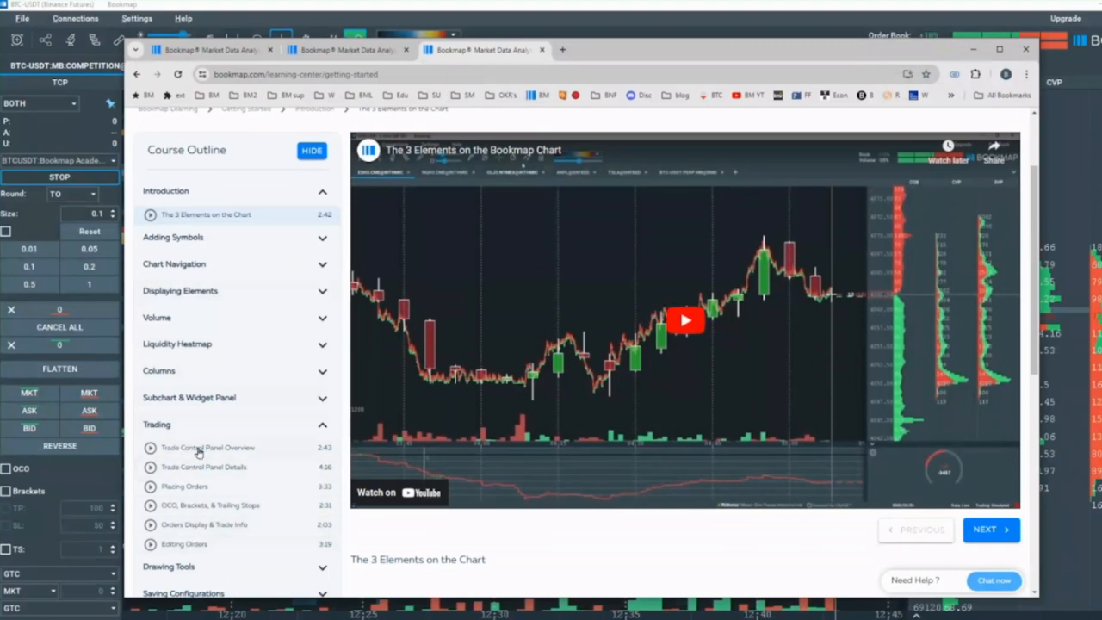
mouse_move(197, 515)
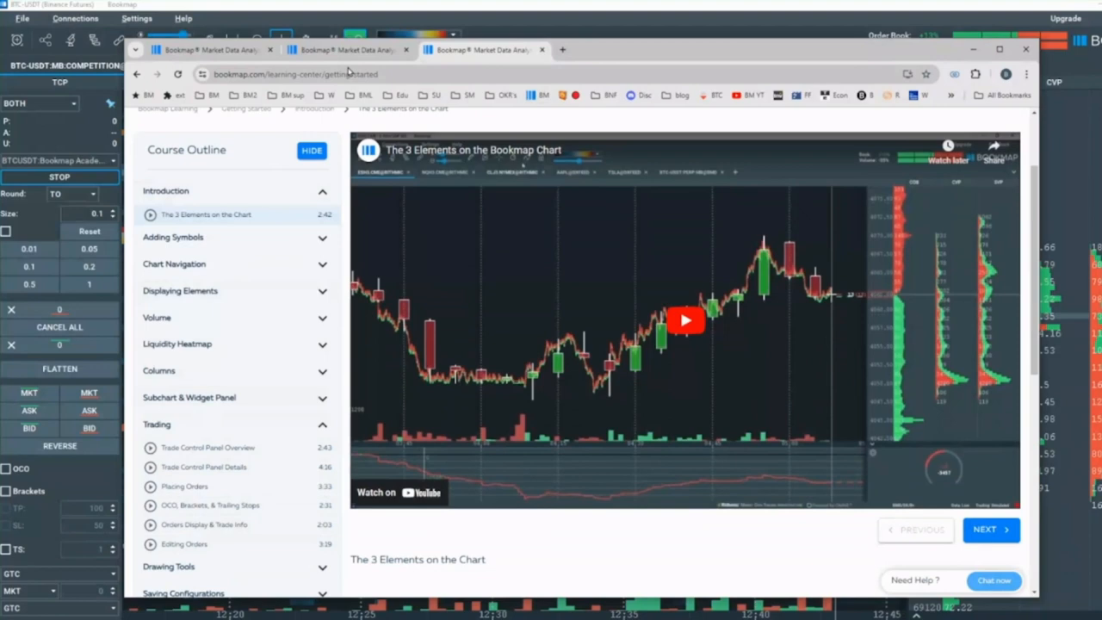
scroll("up", 3)
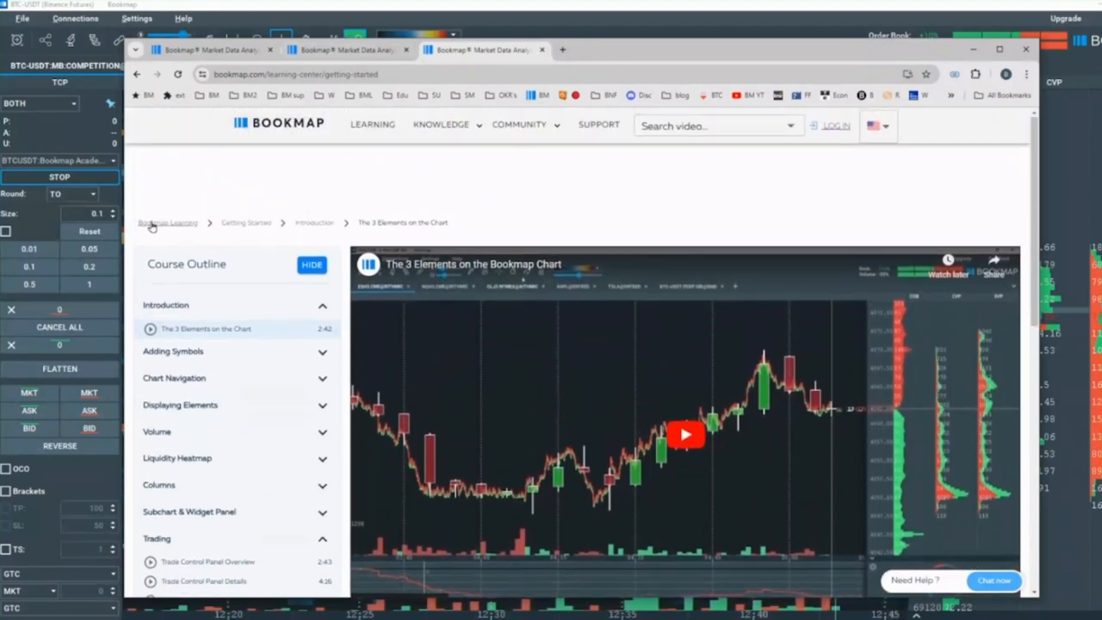
- Open the Strategies & Setups course and collapse then re-expand its Continuation Patterns lesson list
left_click(167, 223)
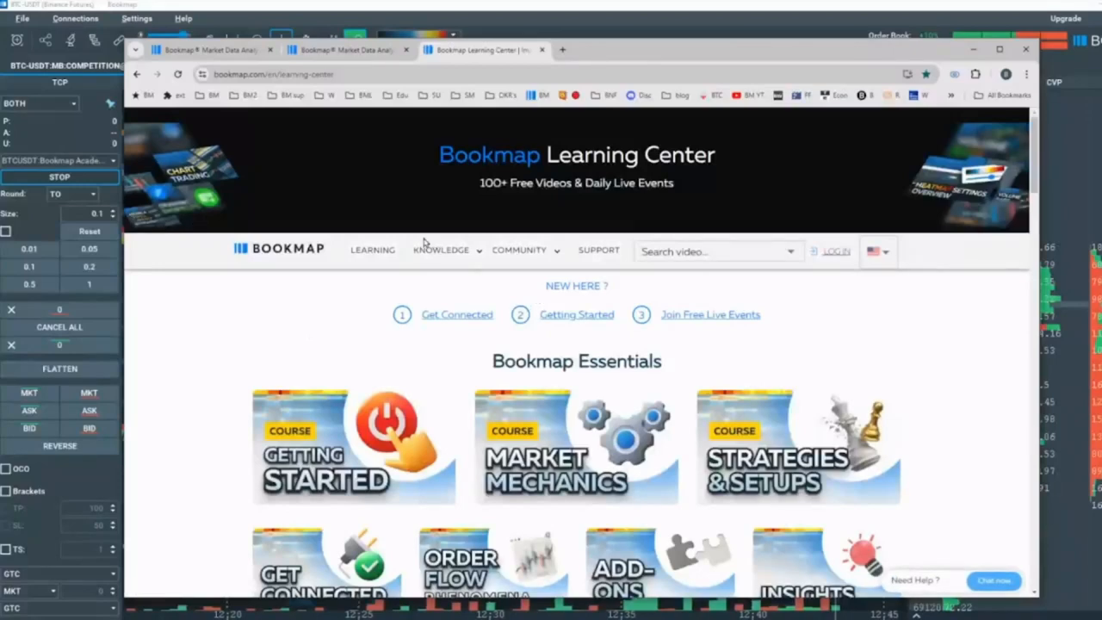
mouse_move(767, 439)
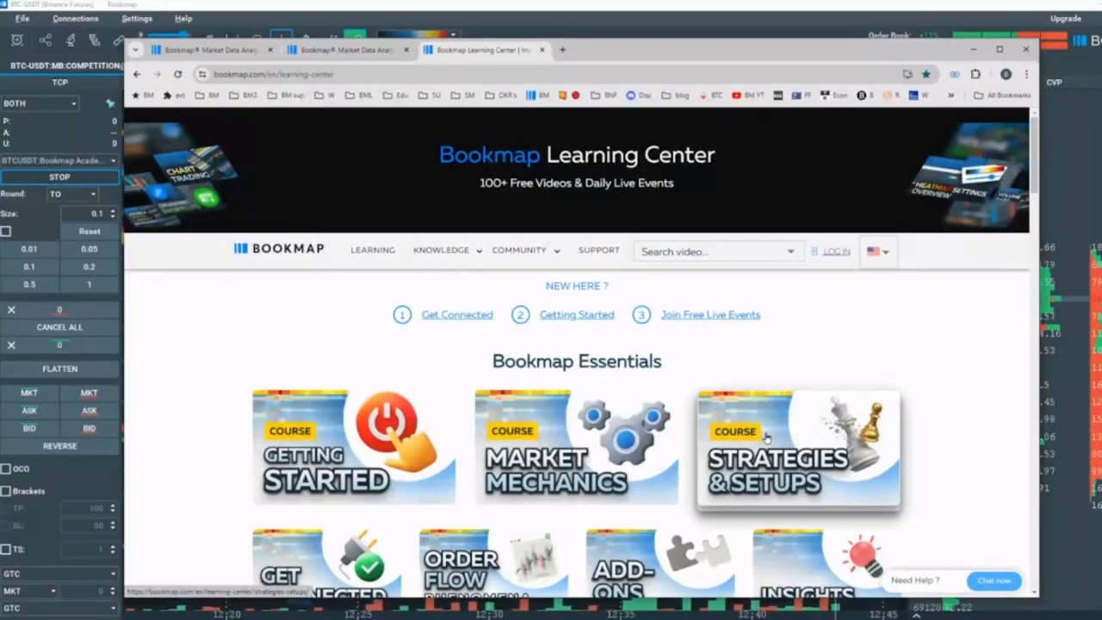
left_click(797, 451)
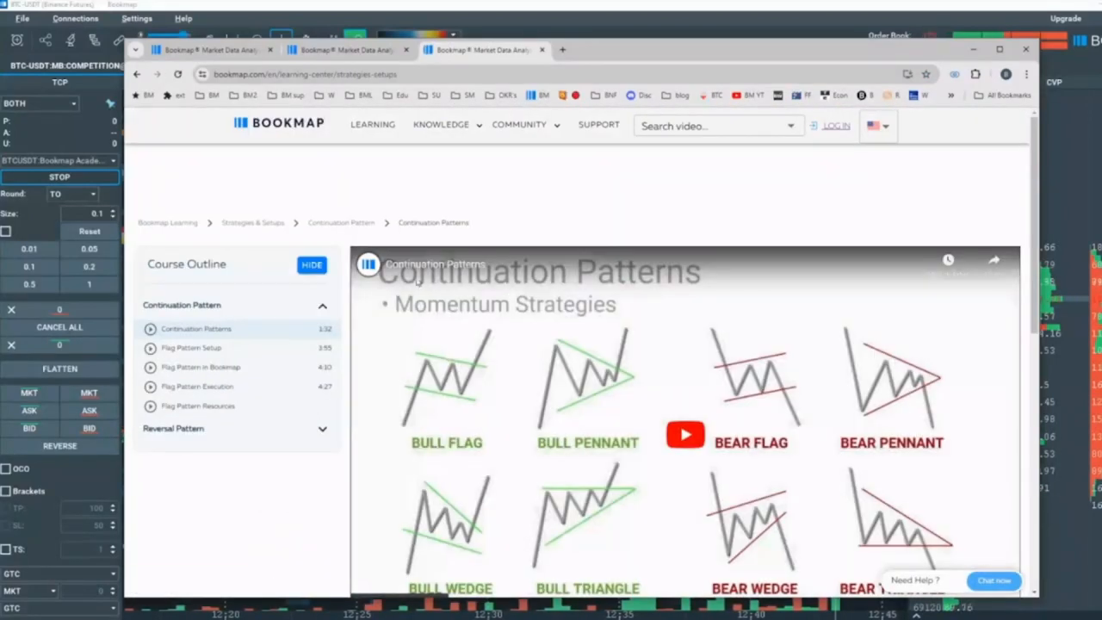
left_click(322, 305)
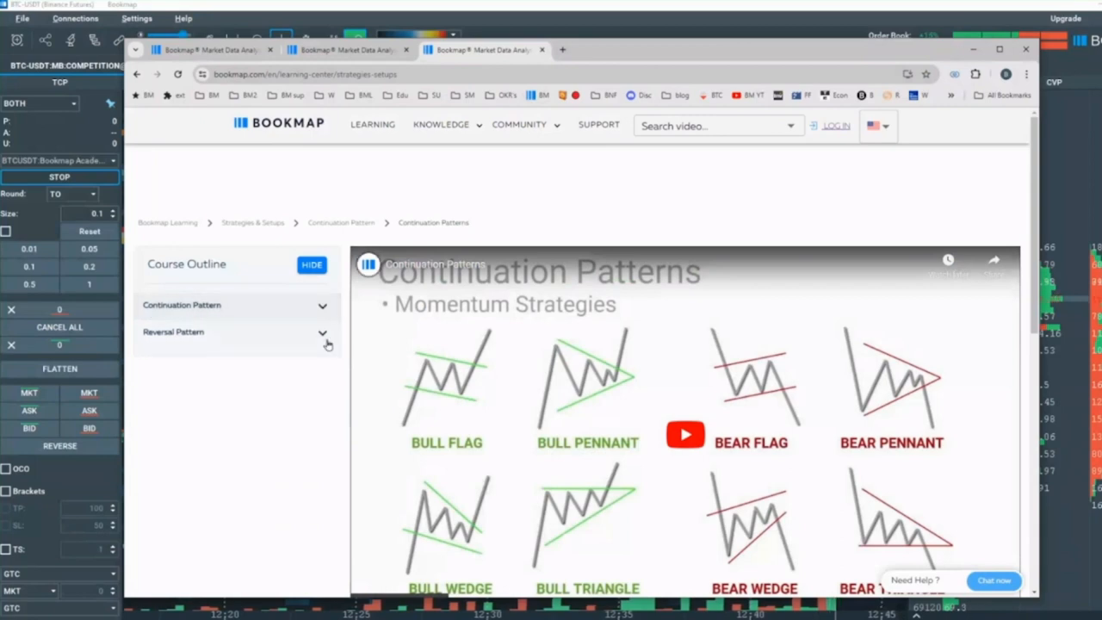
left_click(323, 305)
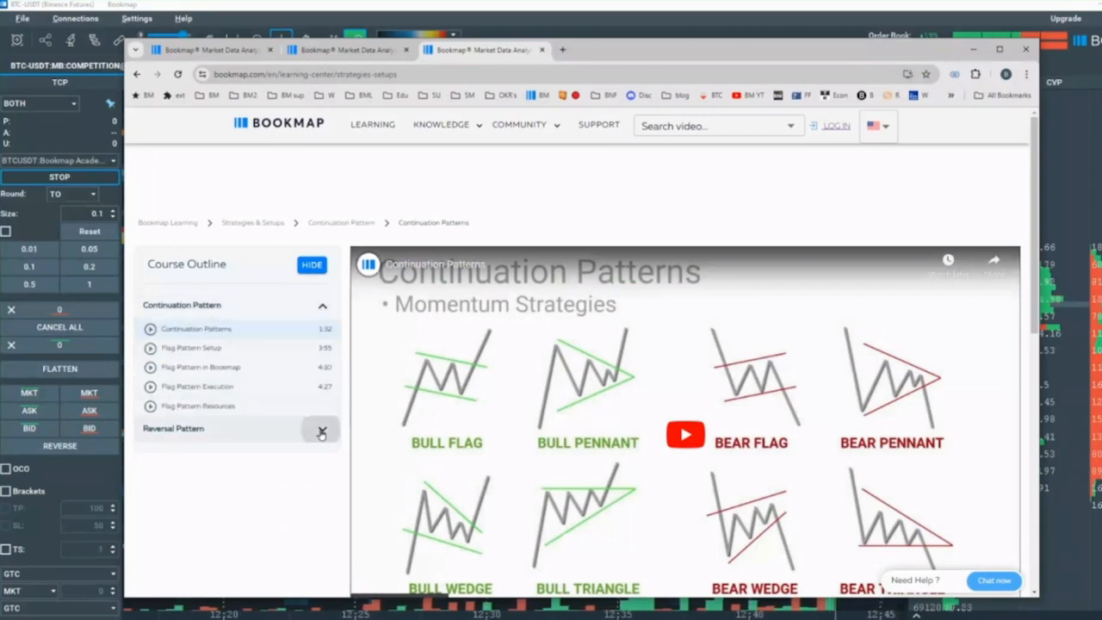